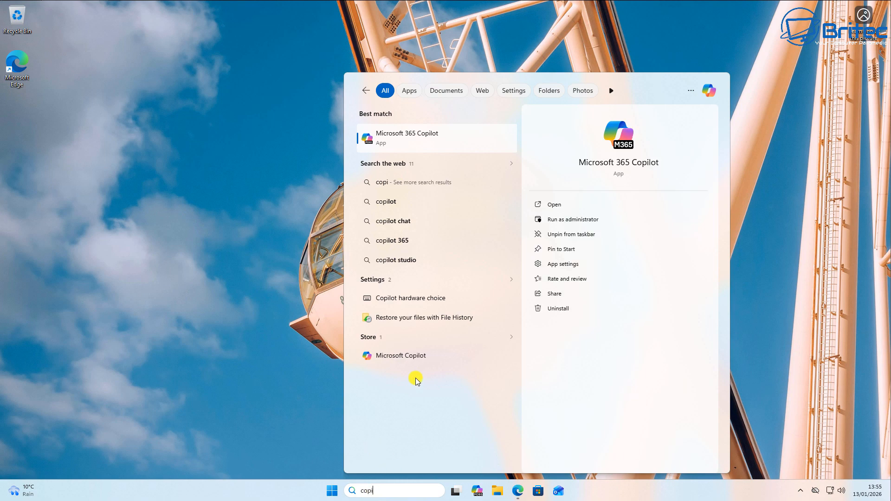
Open the Microsoft Copilot result's Microsoft Store listing from Start search.
click(401, 356)
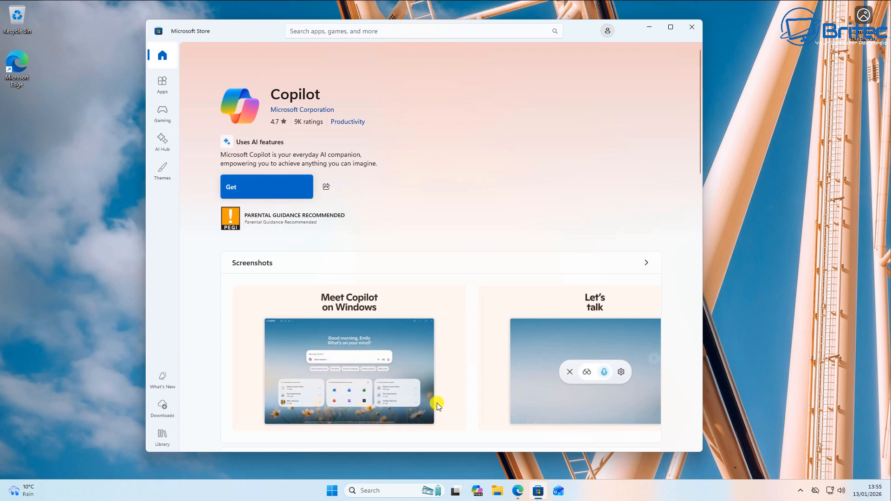
mouse_move(466, 436)
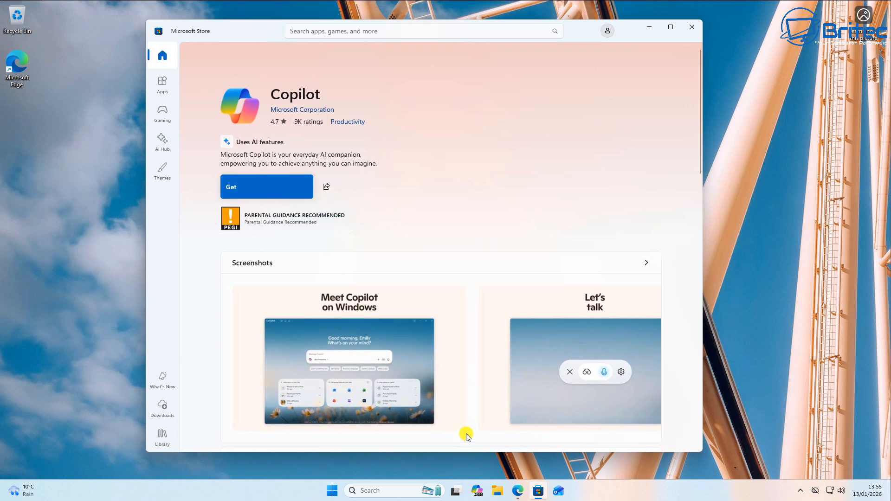
mouse_move(432, 491)
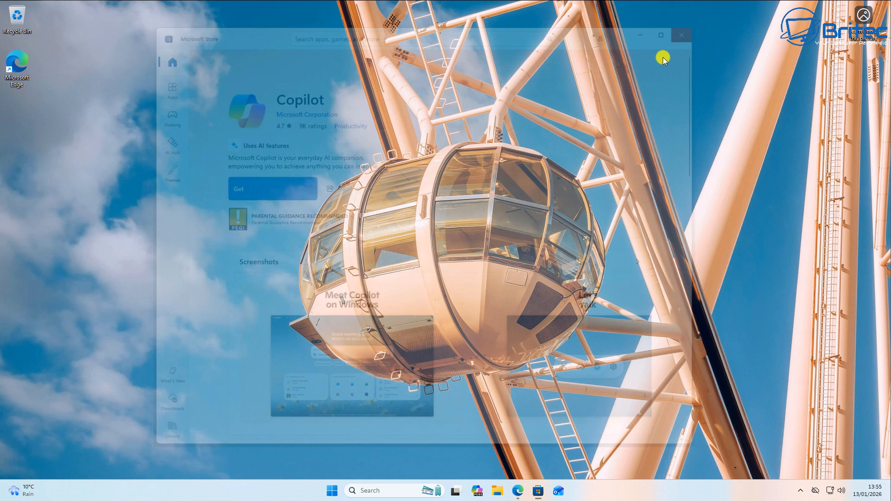
Close the Copilot store page and scroll the Winslop 0.25 release page down to its Assets.
click(516, 490)
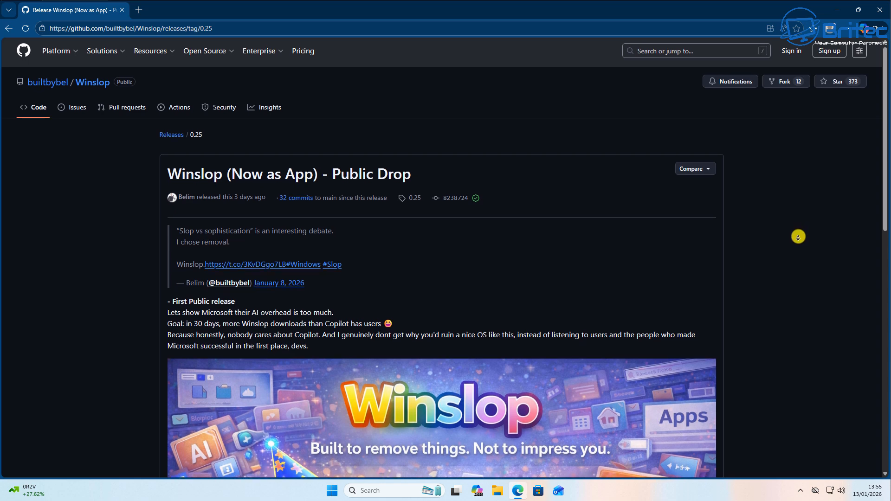
scroll(down, 3)
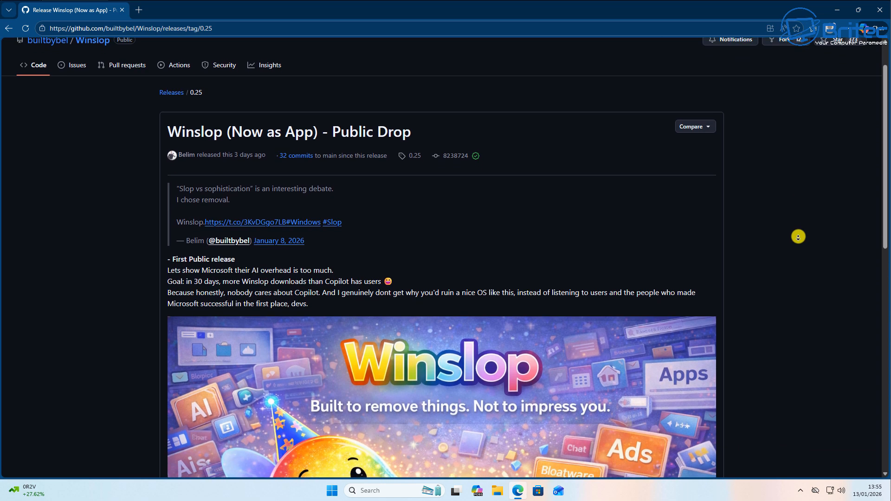
scroll(down, 3)
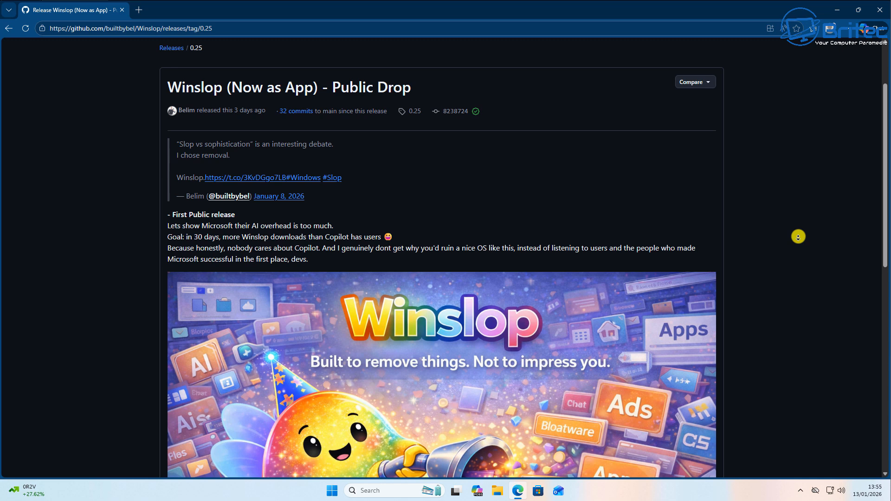
scroll(down, 3)
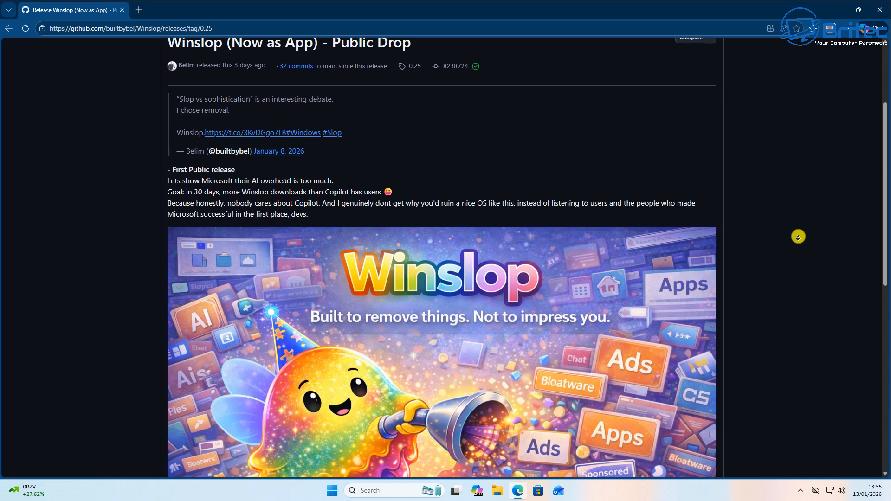
scroll(down, 3)
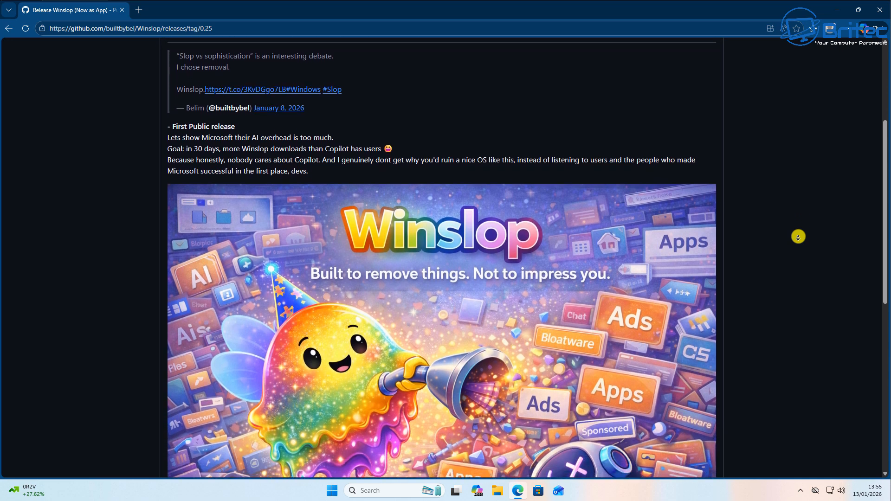
scroll(down, 3)
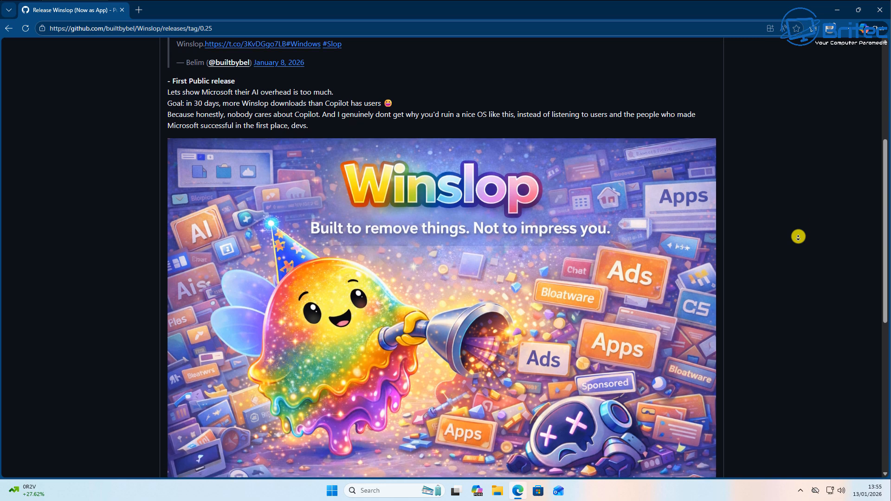
scroll(down, 3)
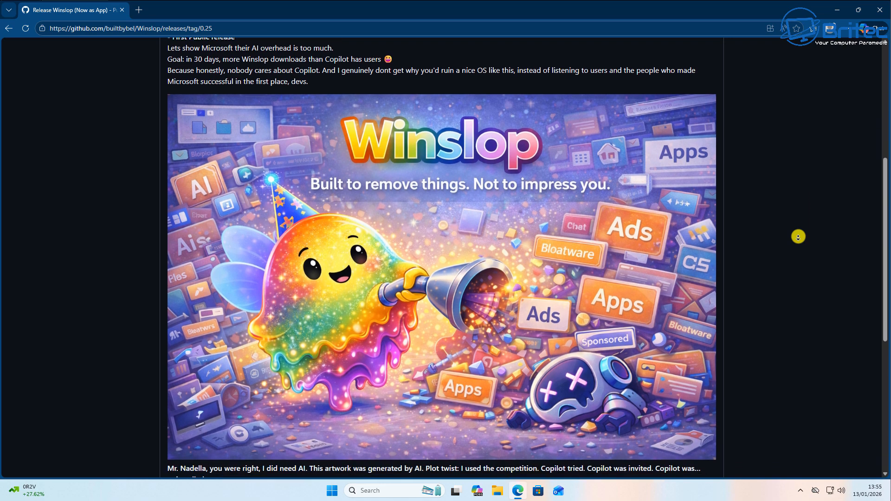
scroll(down, 3)
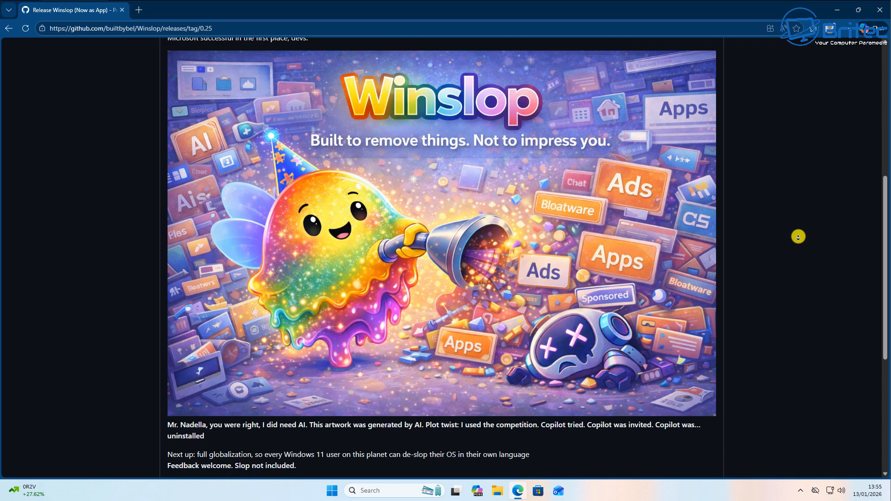
scroll(down, 3)
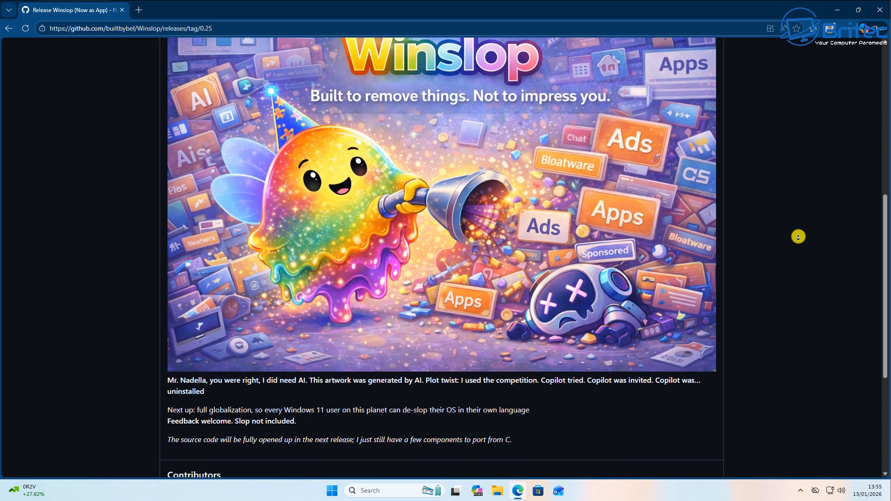
scroll(down, 3)
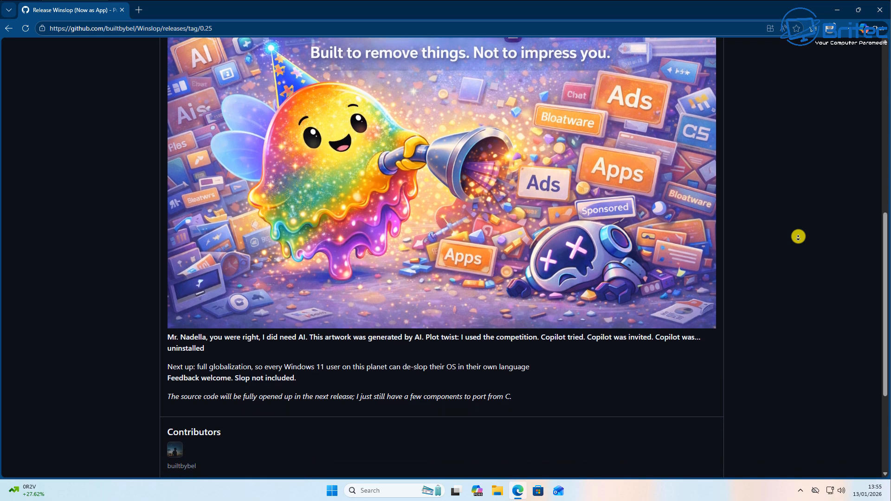
scroll(down, 3)
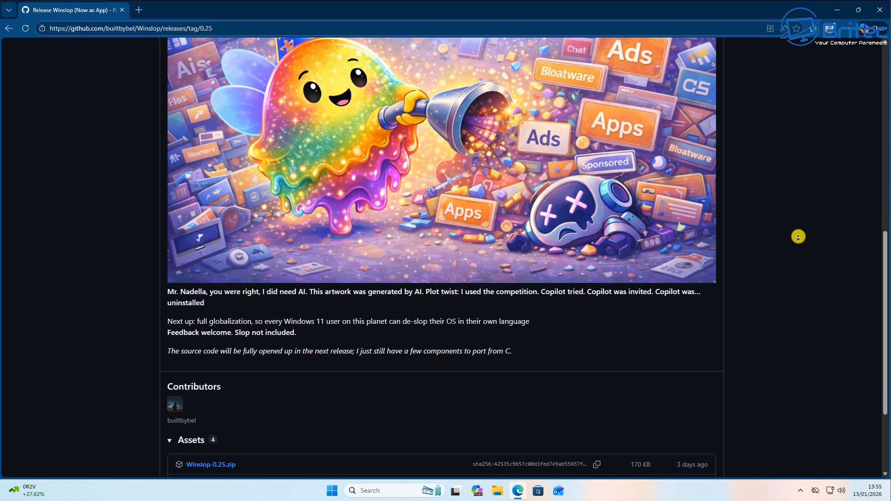
scroll(down, 3)
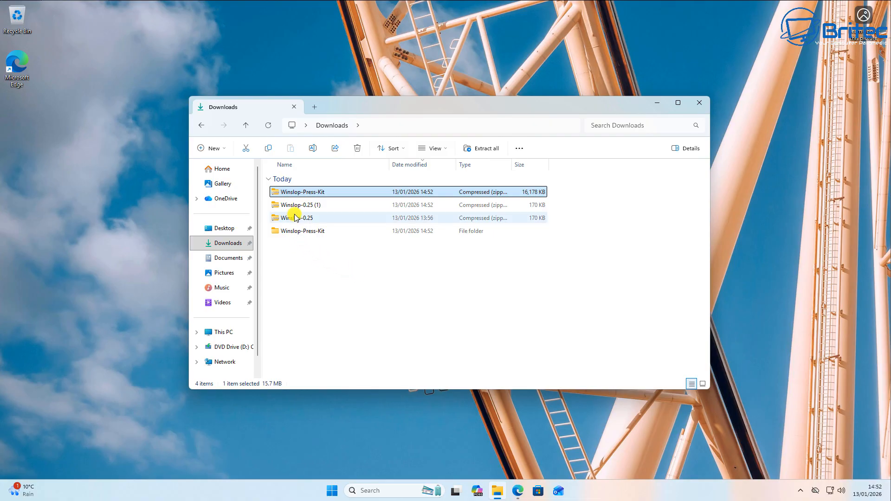
Extract Winslop-0.25.zip into the Winslop-0.25 folder with Extract All.
right_click(296, 217)
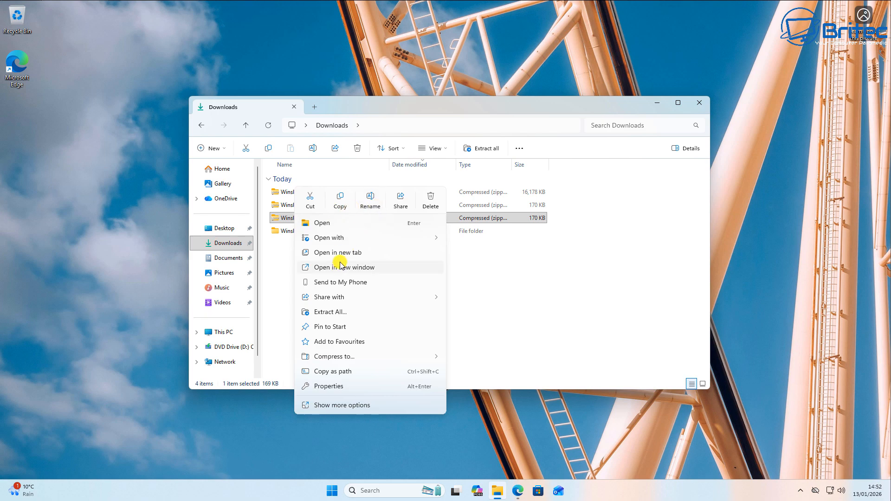
click(330, 312)
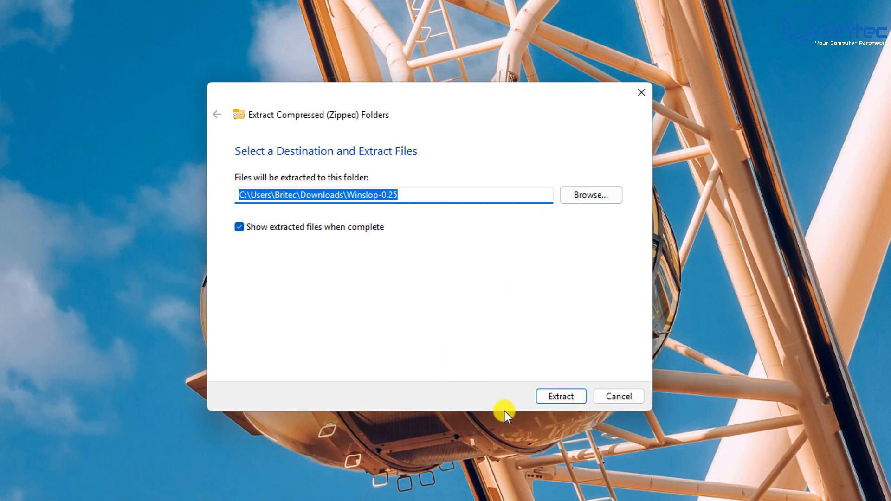
click(561, 397)
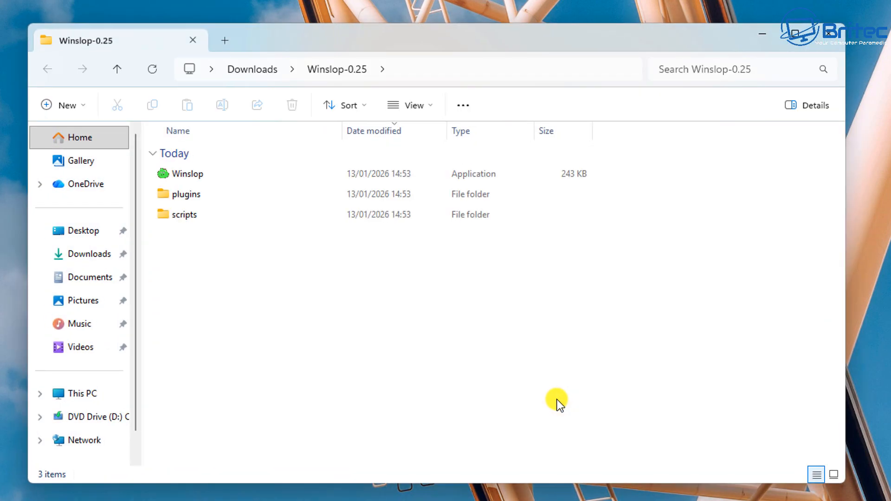
click(183, 214)
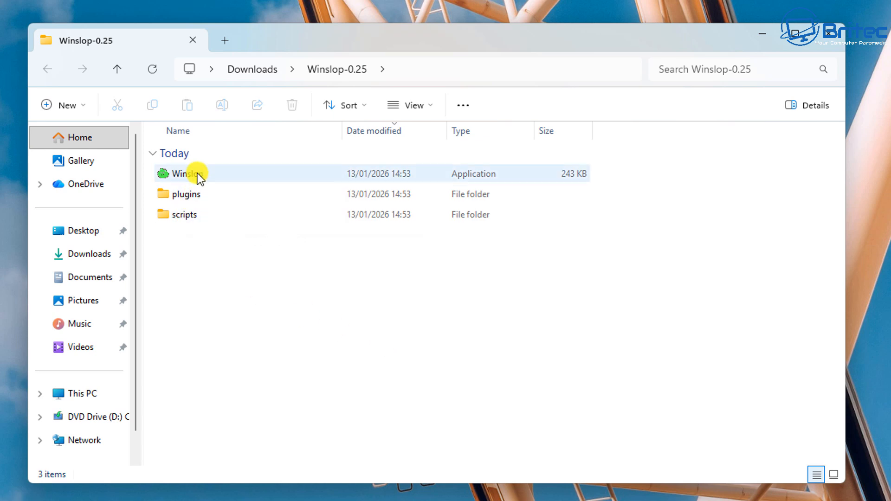
Launch the extracted Winslop application from its folder.
click(187, 174)
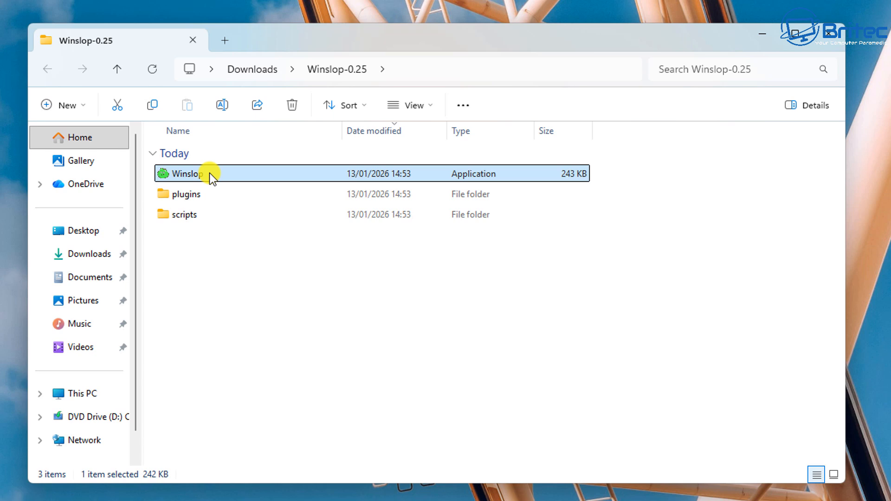
right_click(188, 173)
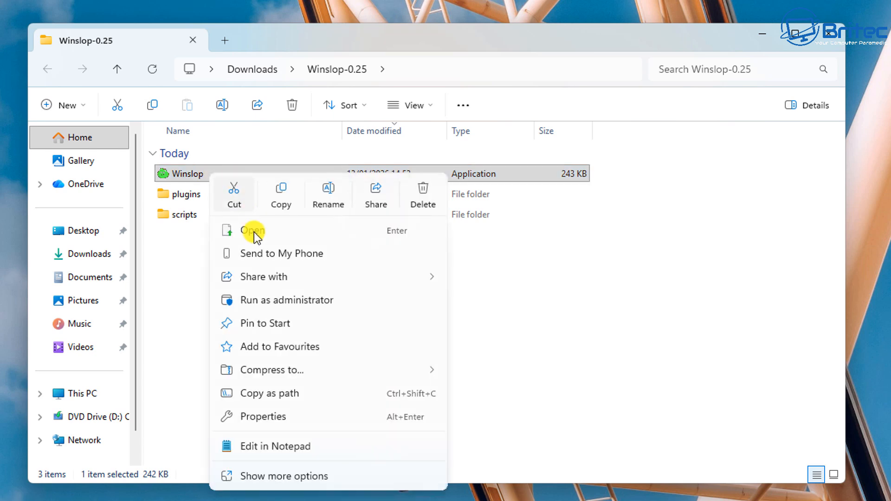
click(253, 231)
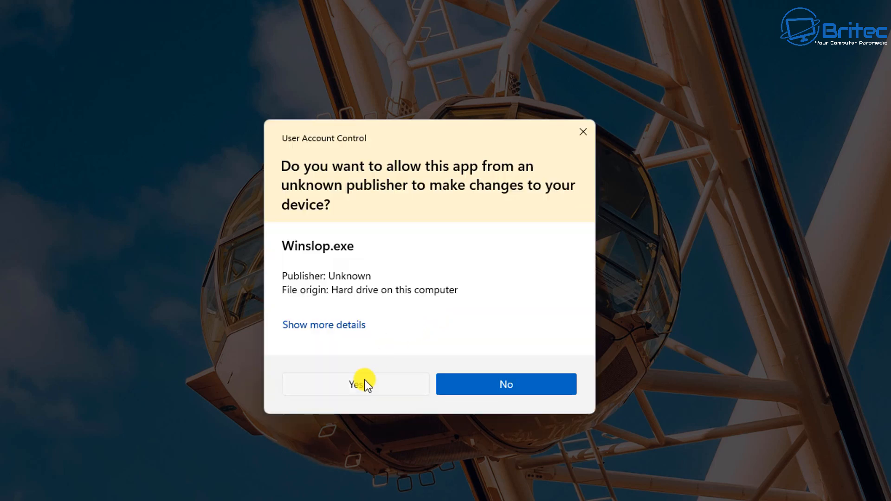
Approve the UAC prompt and review Winslop's hamburger menu options and heart button.
click(356, 385)
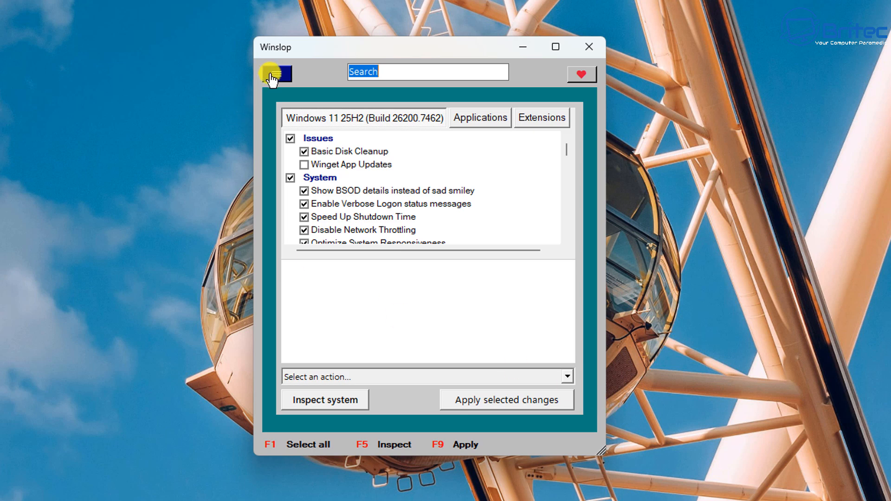
click(277, 74)
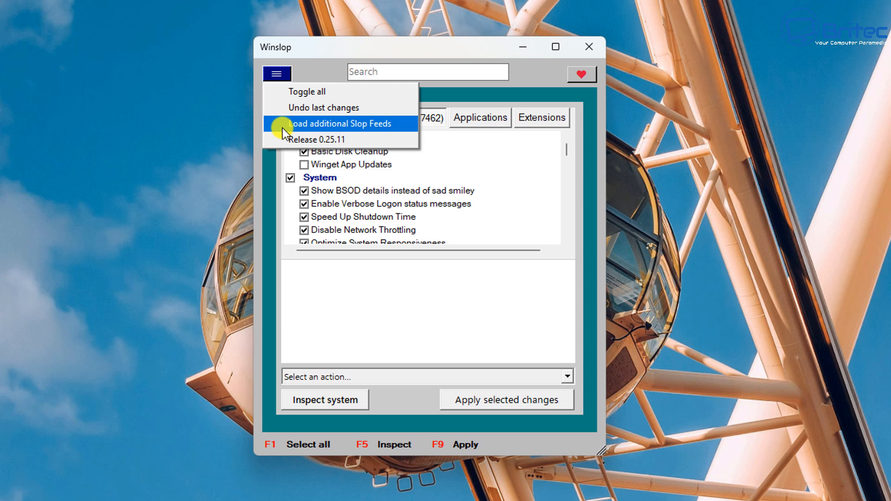
mouse_move(292, 142)
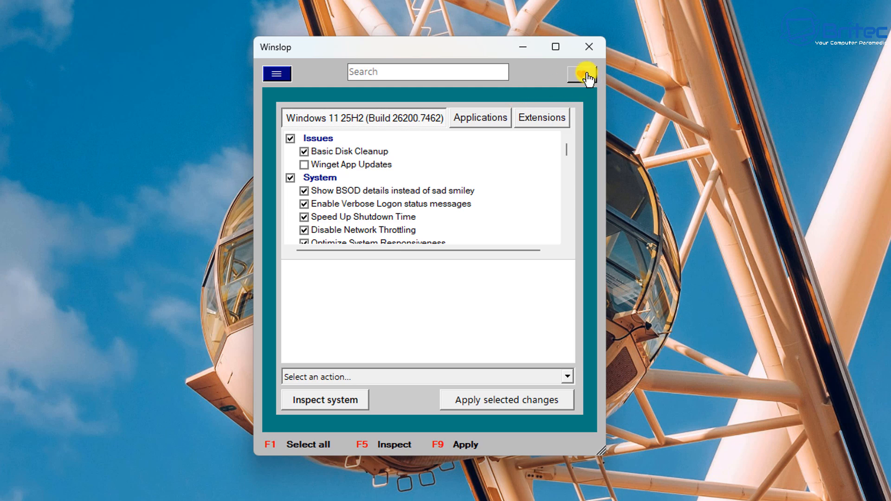
click(581, 74)
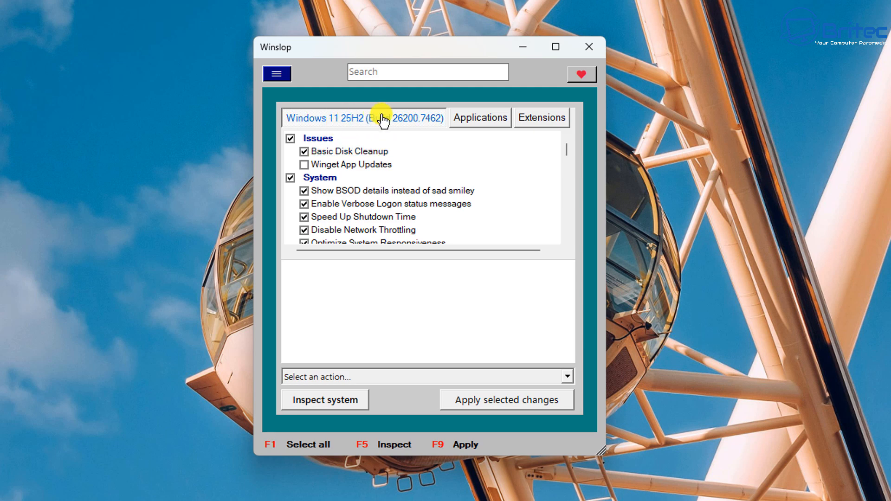
mouse_move(431, 122)
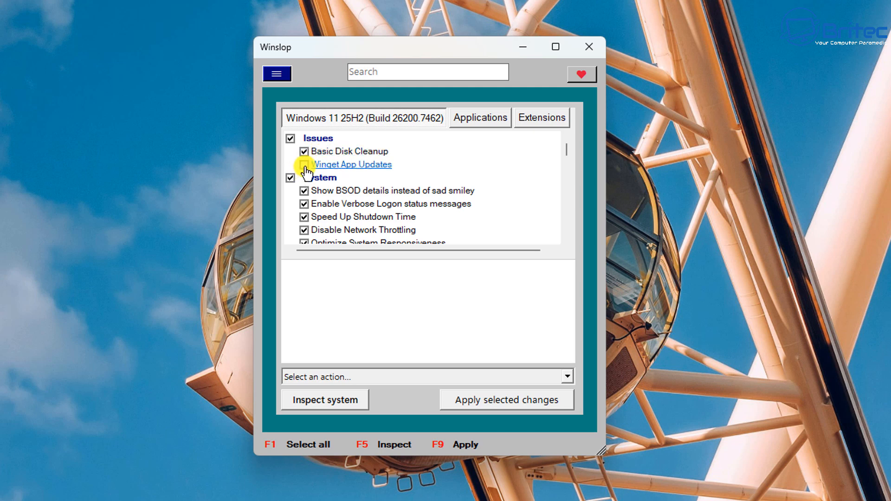
click(305, 164)
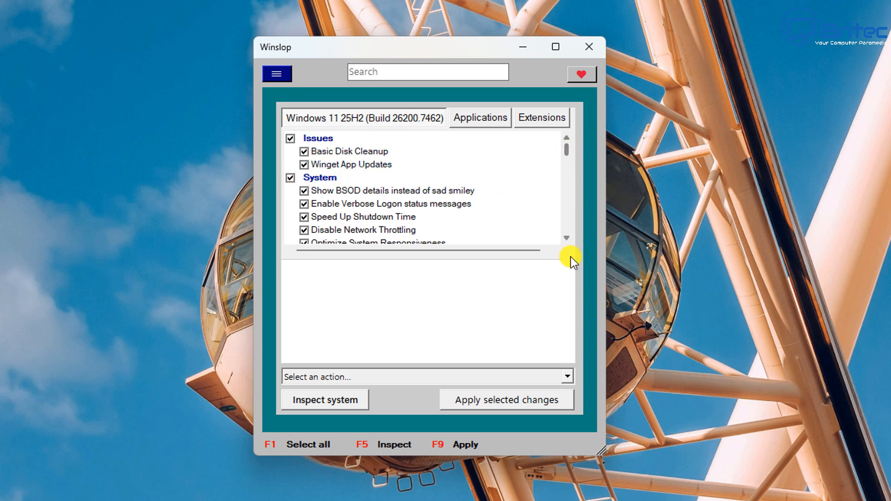
scroll(down, 3)
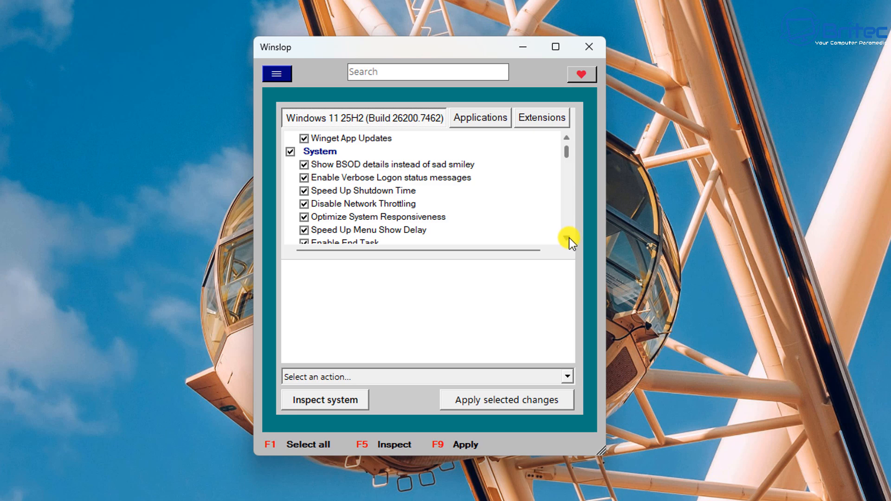
scroll(down, 3)
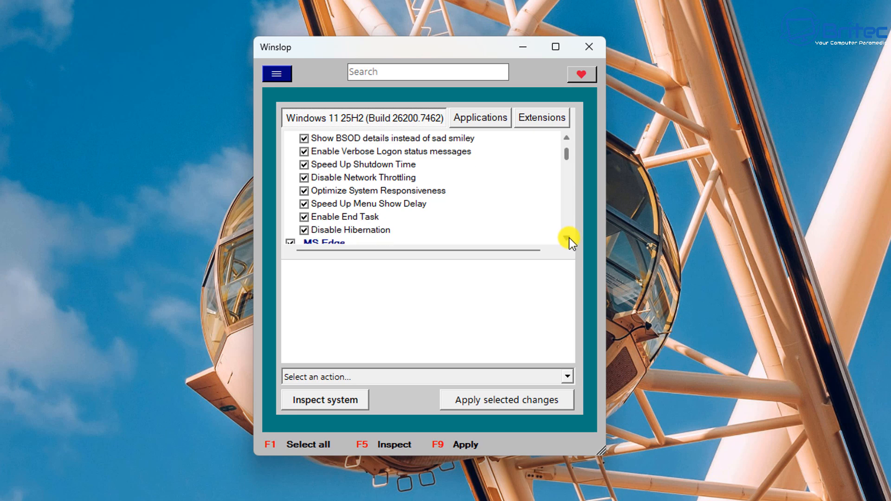
scroll(down, 3)
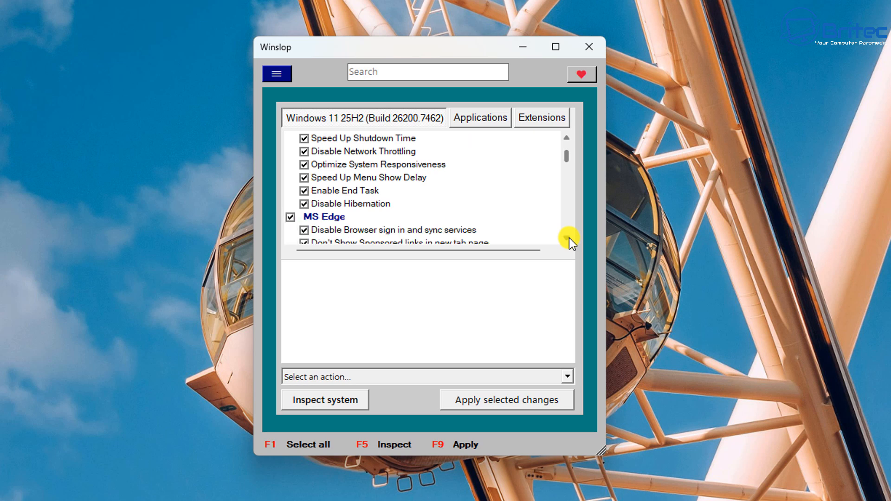
scroll(down, 3)
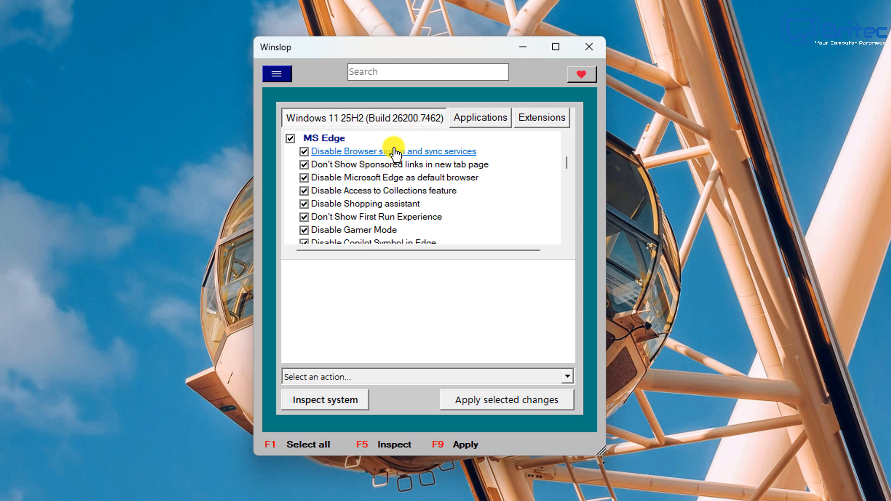
mouse_move(391, 190)
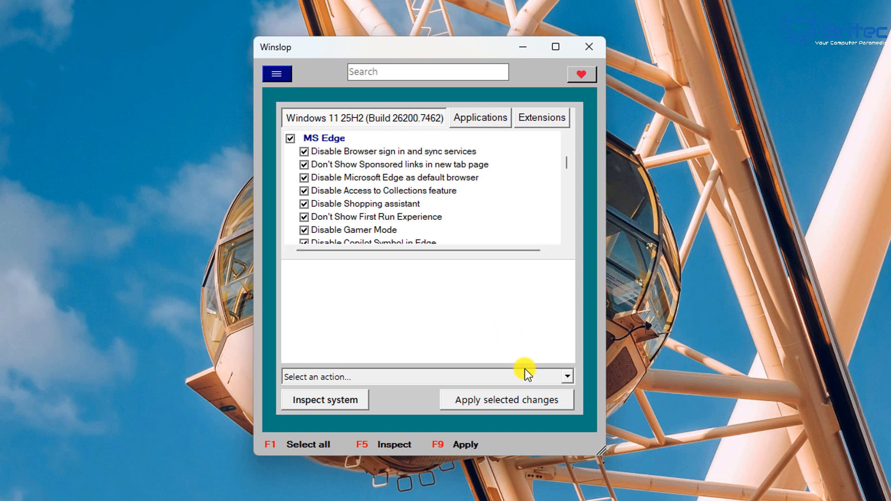
mouse_move(565, 239)
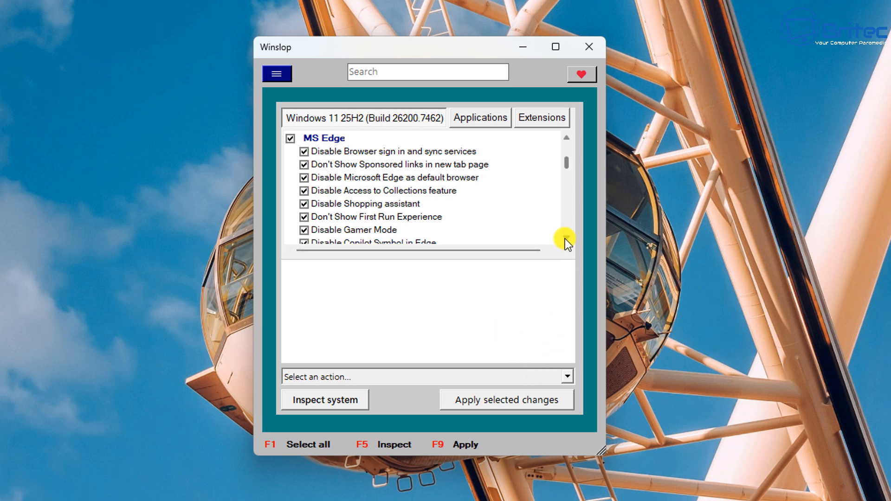
scroll(down, 3)
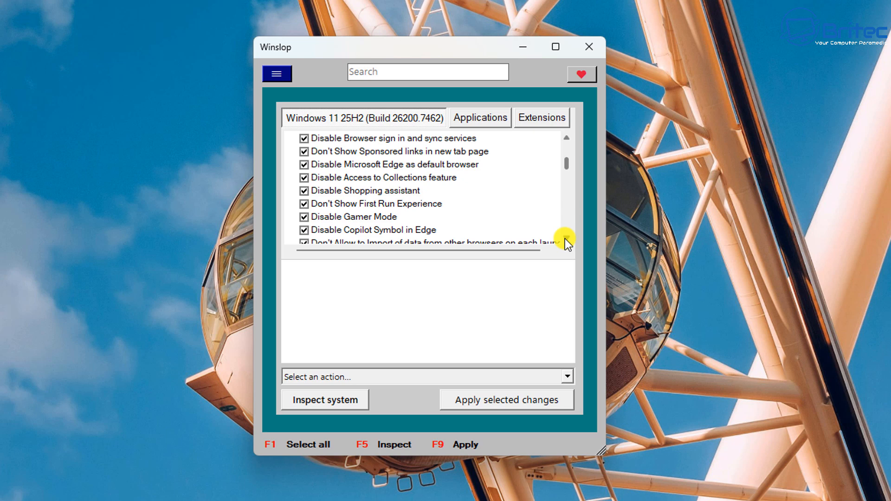
scroll(down, 3)
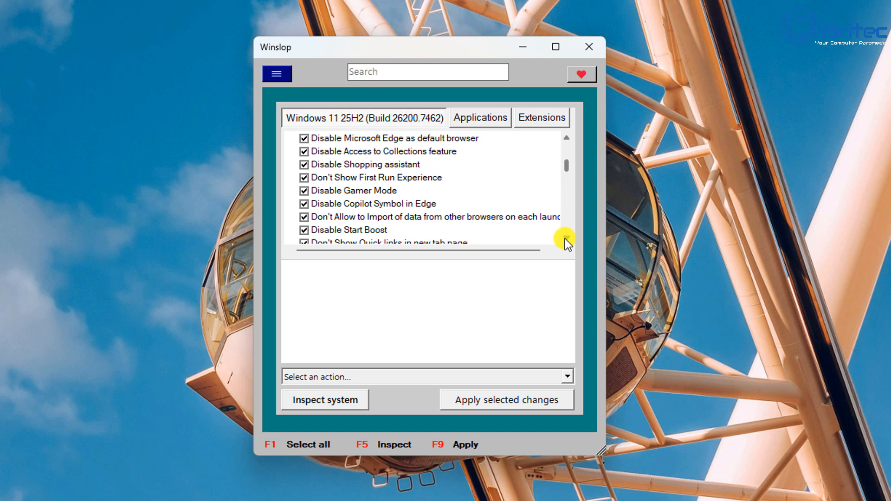
scroll(down, 3)
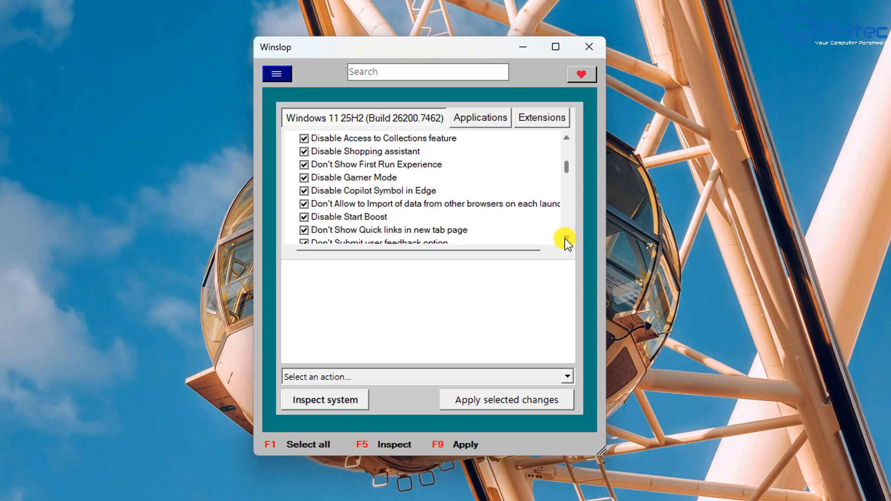
scroll(down, 3)
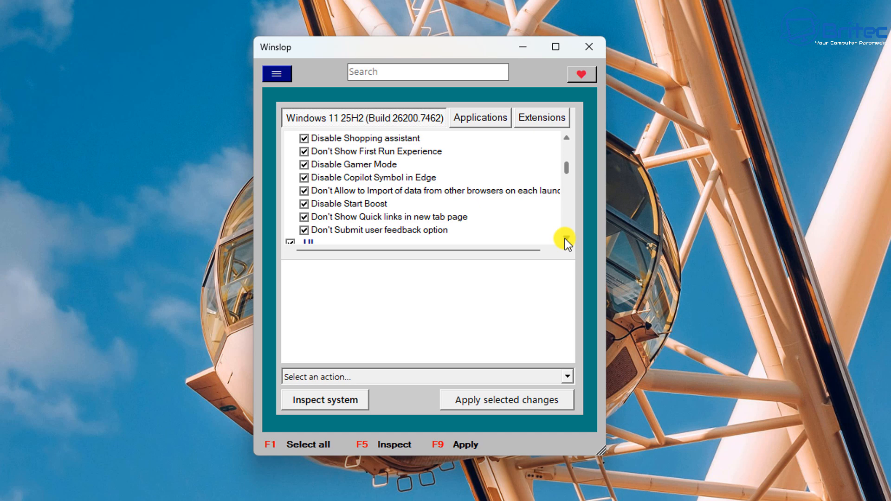
scroll(down, 3)
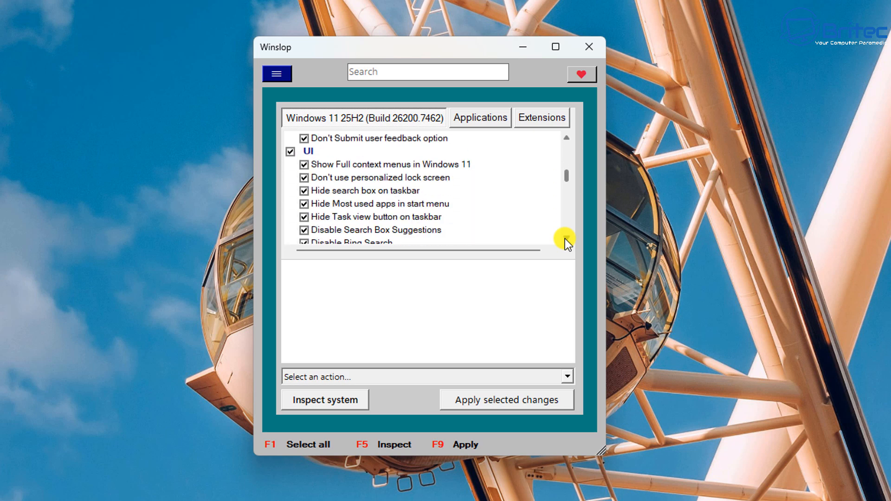
Scroll through the UI, Gaming and Privacy groups where the dark mode tweaks sit.
scroll(down, 3)
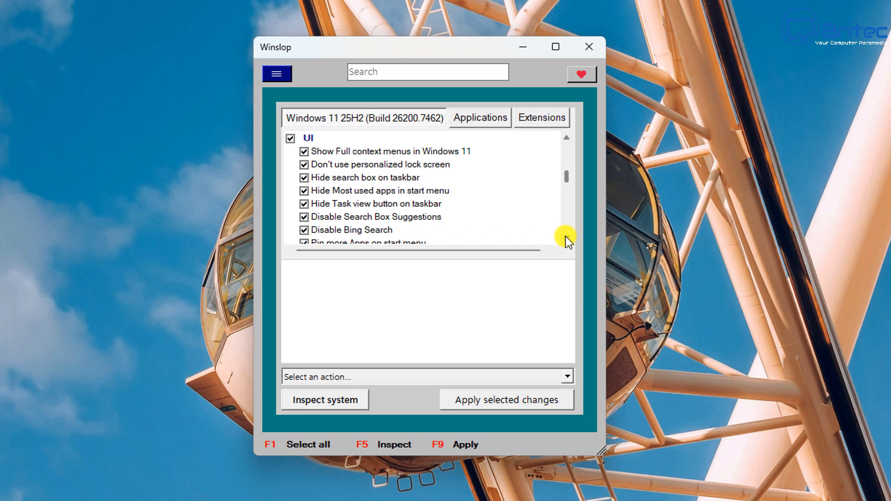
scroll(down, 3)
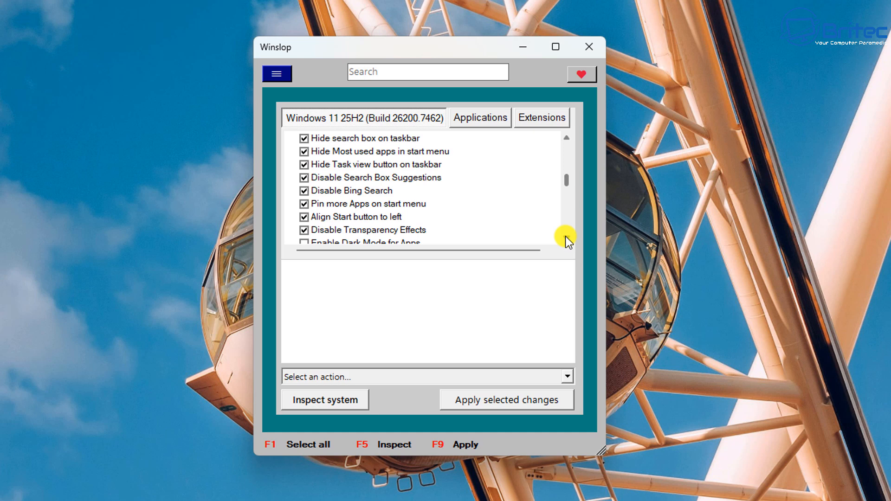
scroll(down, 3)
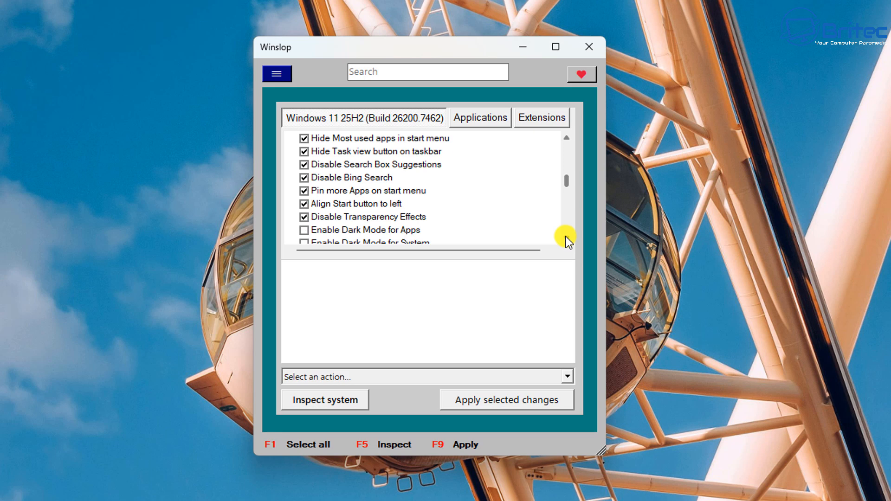
scroll(down, 3)
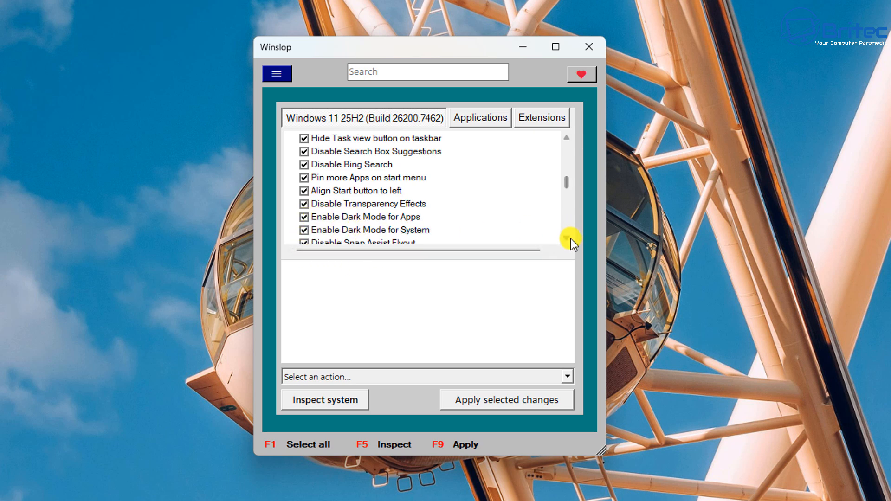
scroll(down, 3)
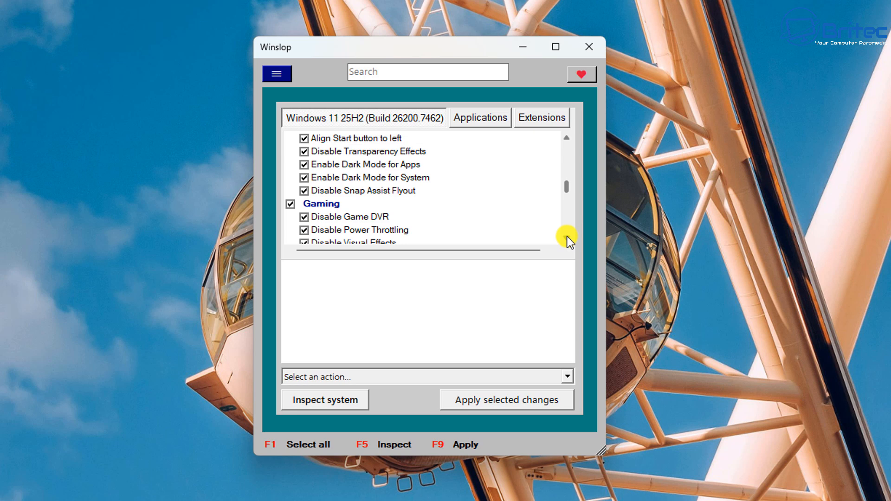
scroll(down, 3)
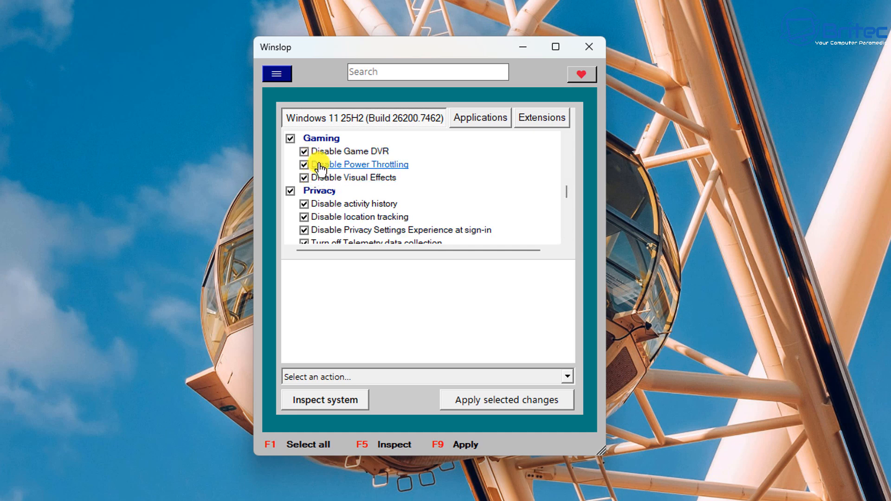
mouse_move(353, 177)
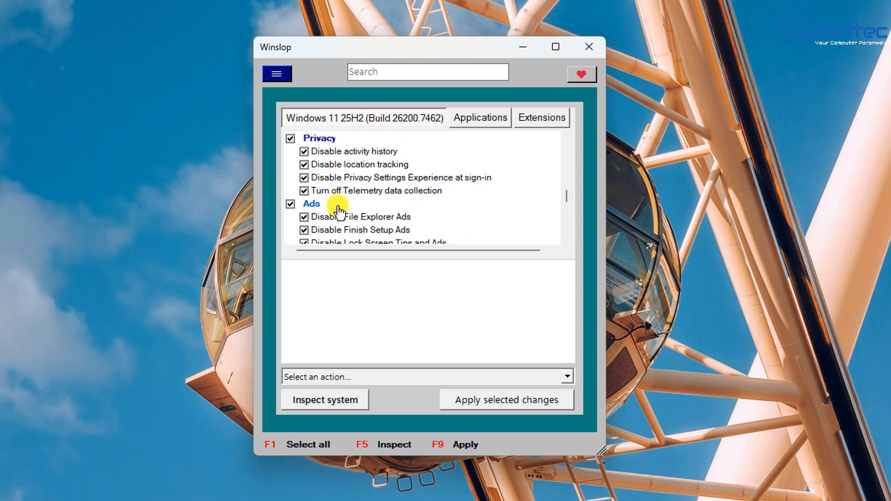
mouse_move(365, 187)
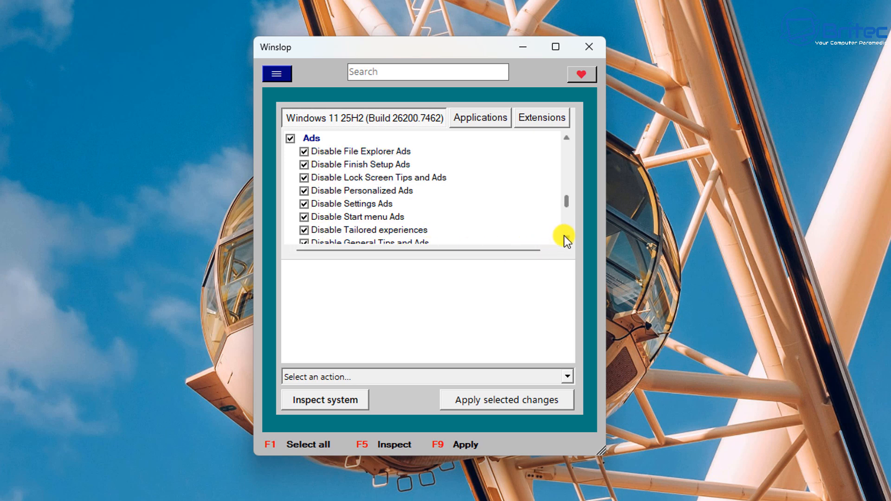
mouse_move(569, 242)
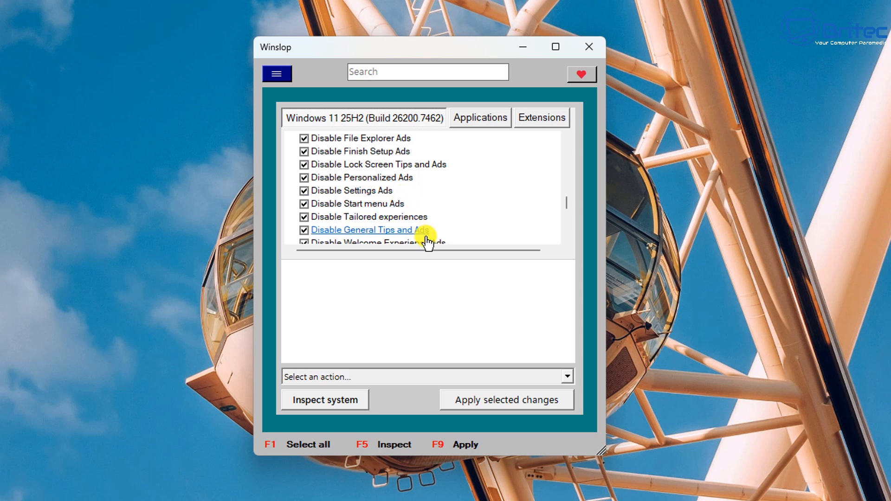
scroll(down, 3)
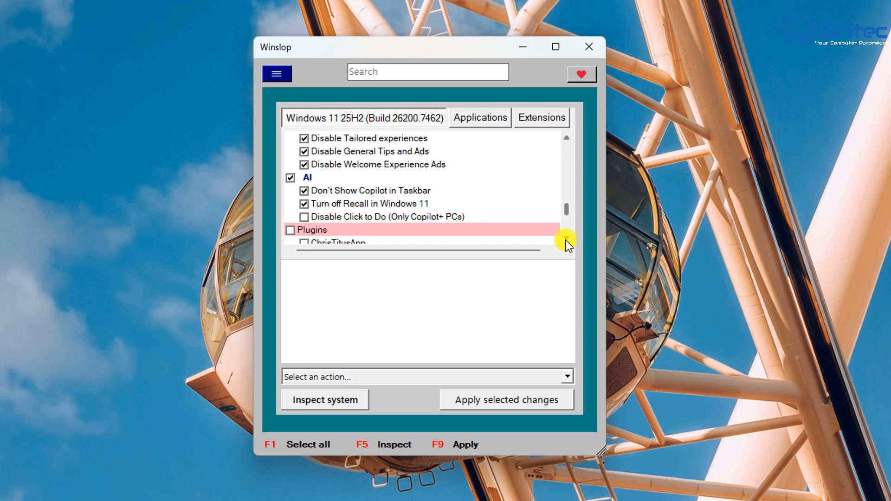
Check Disable Click to Do (Only Copilot+ PCs) and tick the whole Plugins group.
scroll(down, 3)
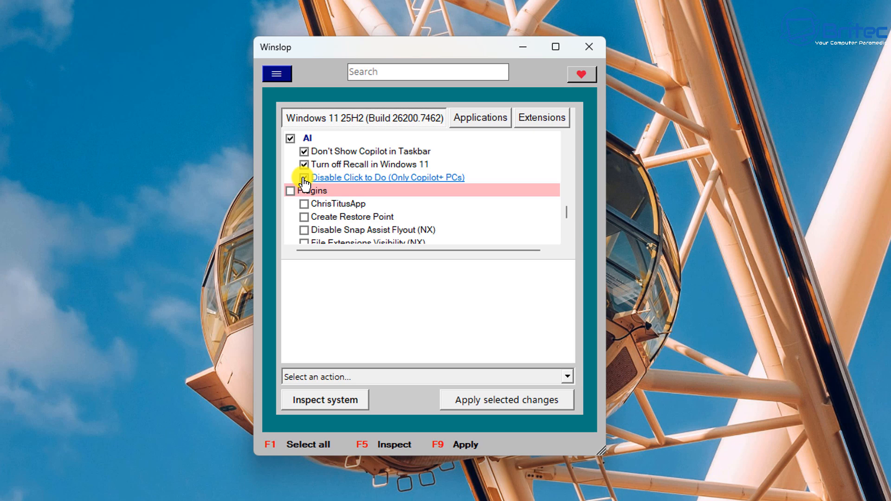
click(304, 178)
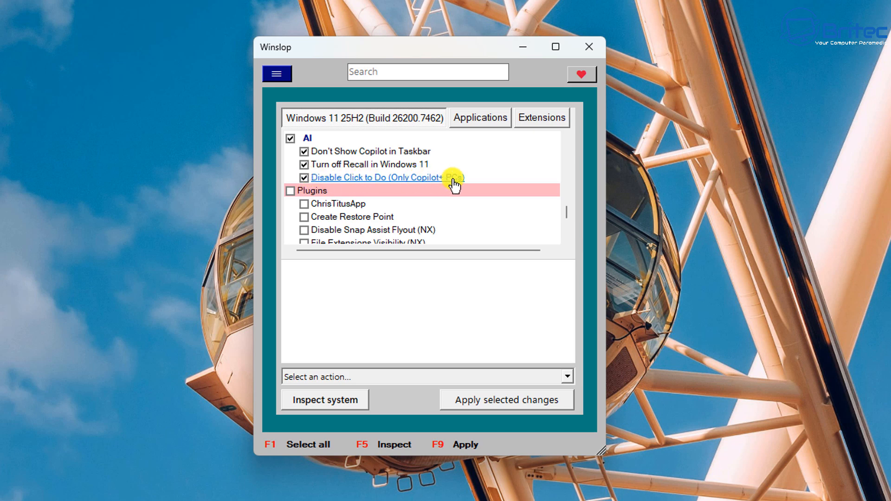
click(304, 178)
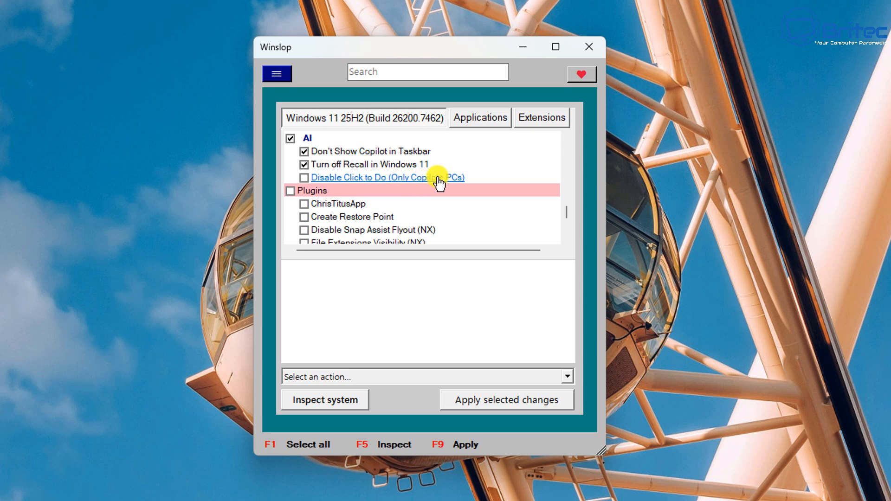
click(304, 177)
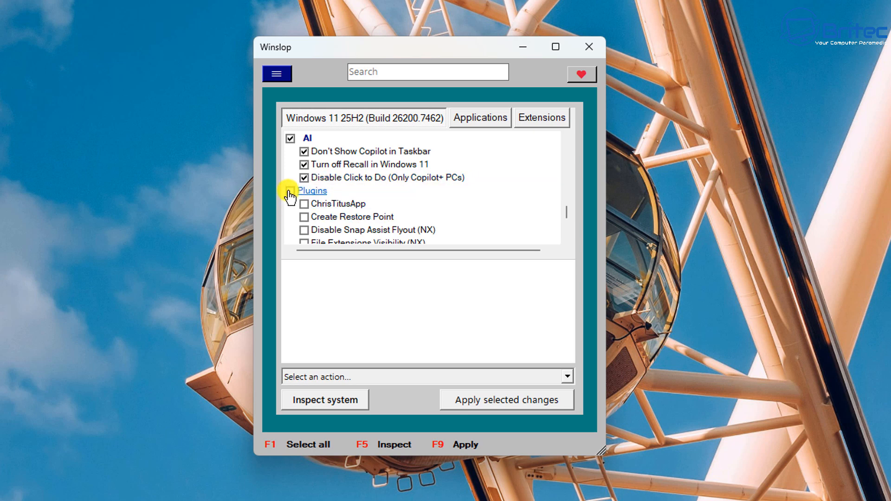
click(289, 191)
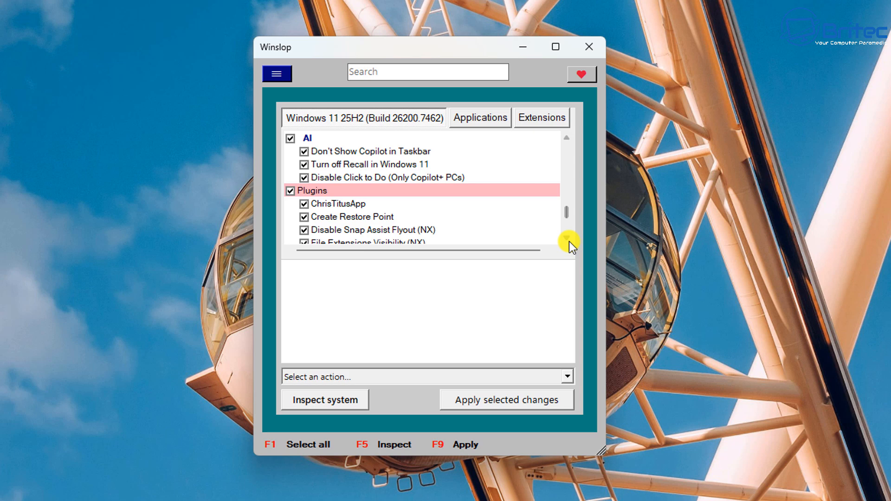
Review the remaining Plugins tweaks down to User Account Control, all checked.
scroll(down, 3)
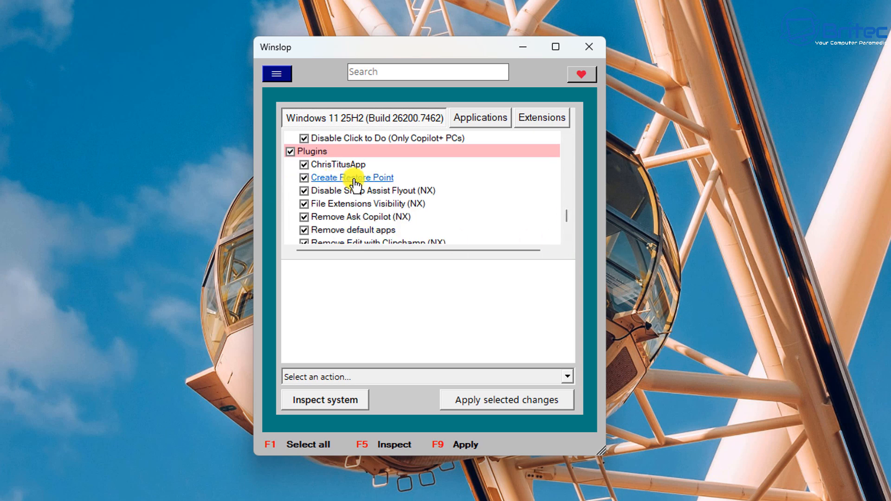
scroll(down, 3)
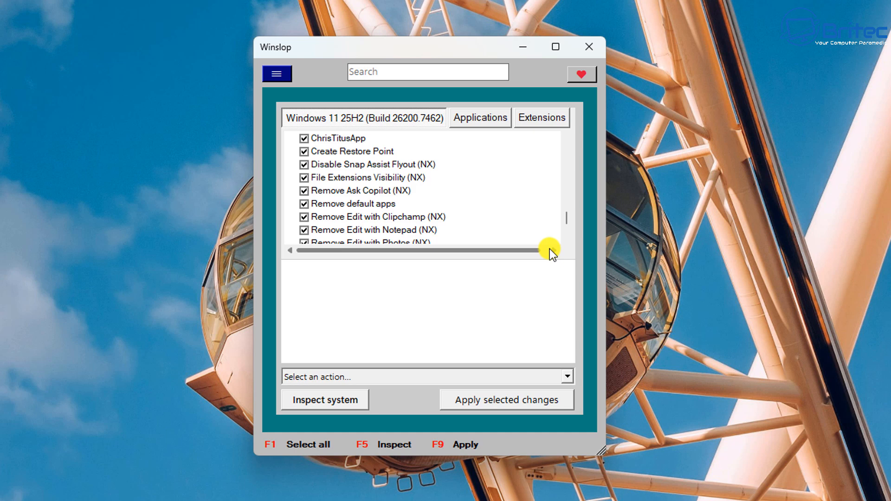
scroll(down, 3)
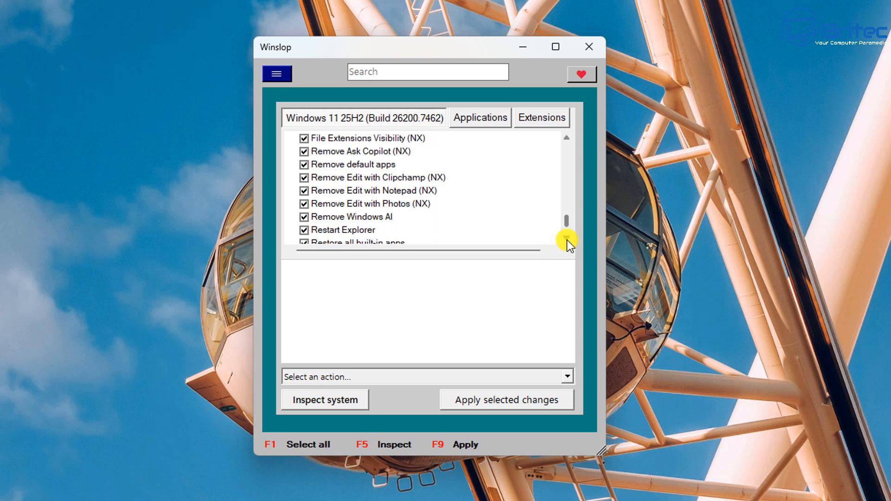
scroll(down, 3)
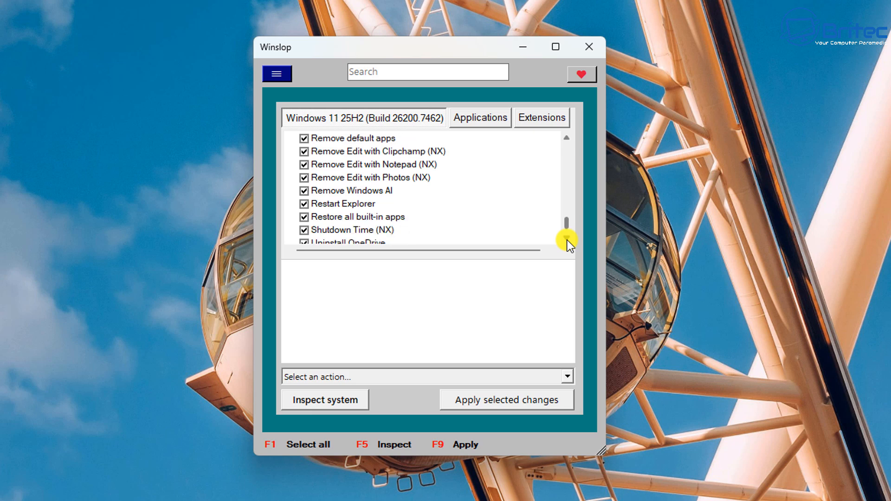
scroll(down, 3)
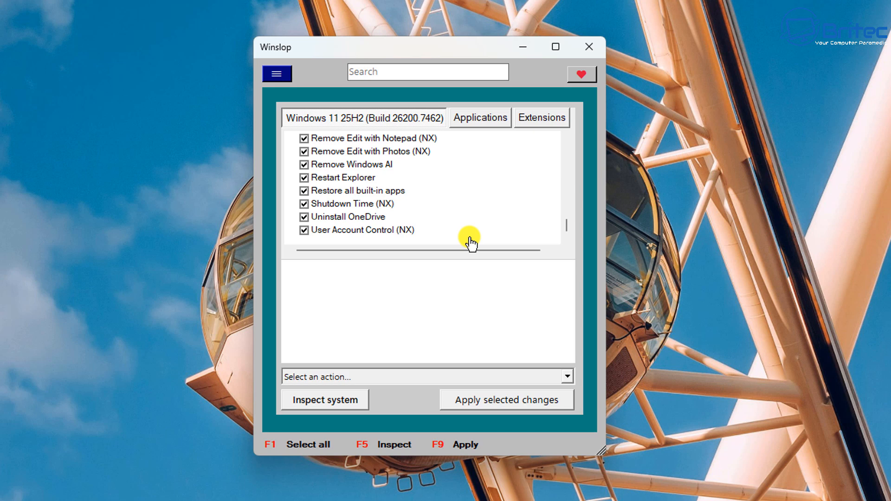
click(567, 376)
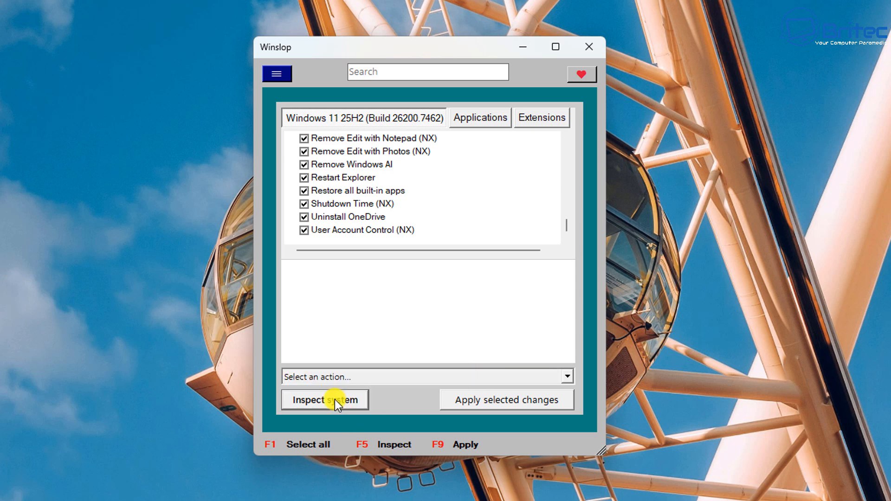
Inspect the system, then analyze the scan log online, opening the Log Inspector link just once.
click(325, 399)
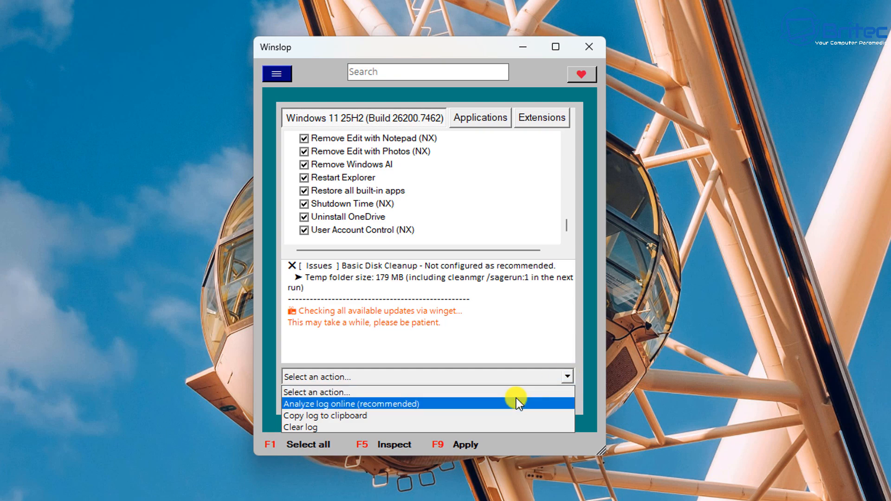
click(351, 404)
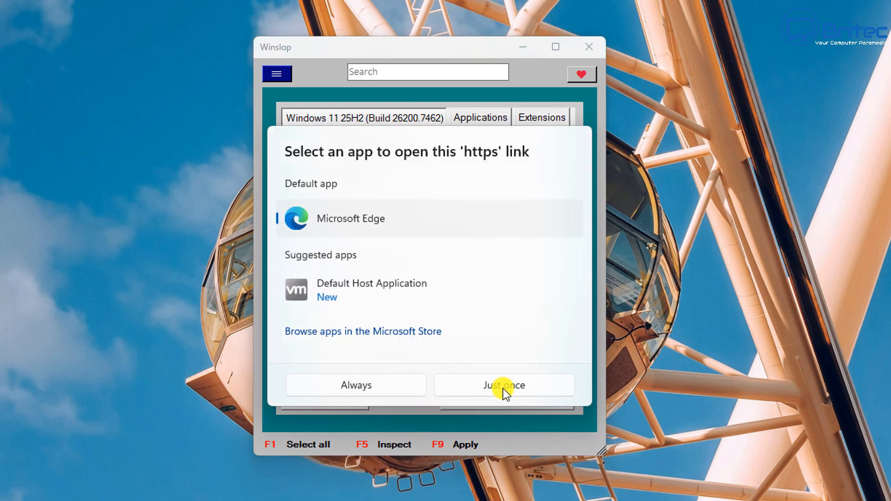
click(503, 385)
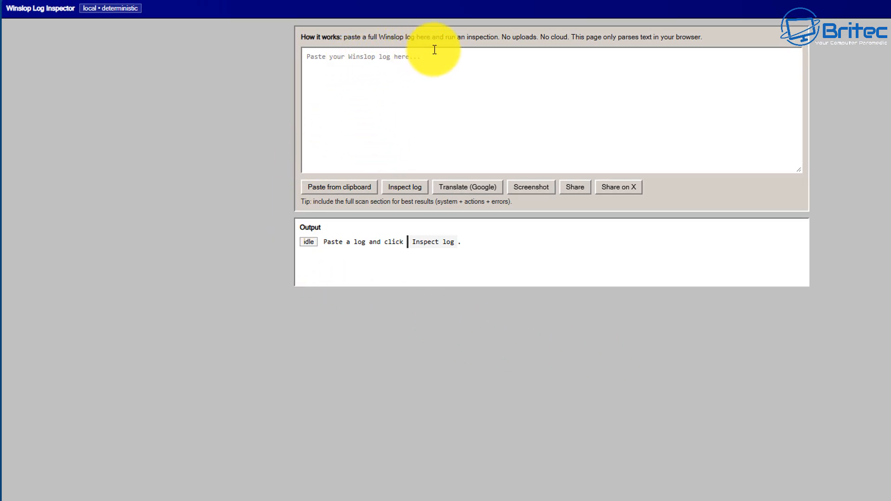
mouse_move(619, 54)
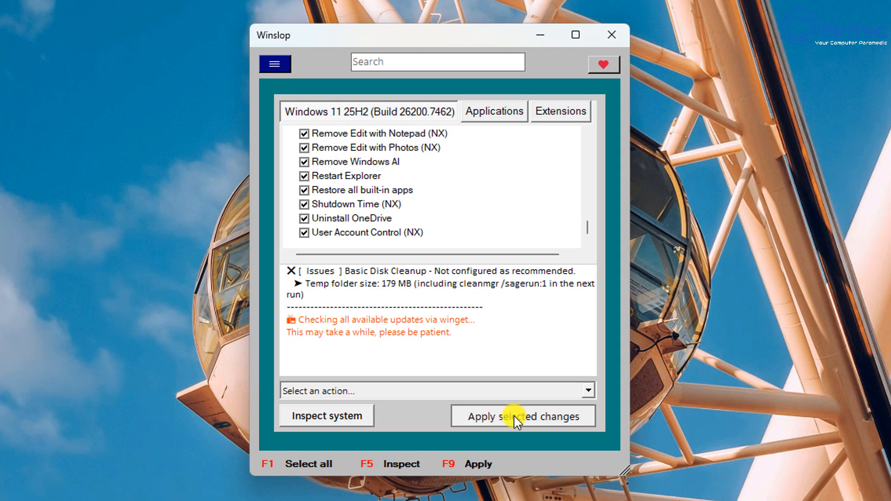
Apply the selected changes and tick Temporary Setup Files, Old Chkdsk files and Defender files for cleanup.
click(522, 416)
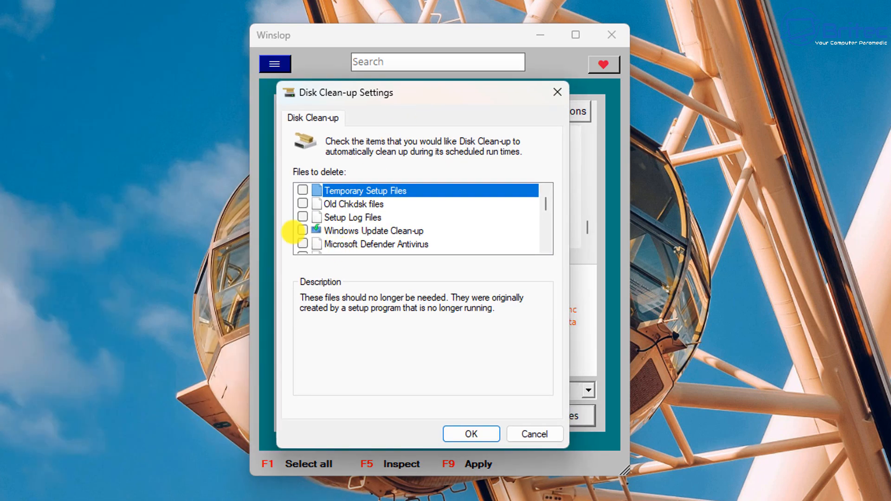
click(302, 189)
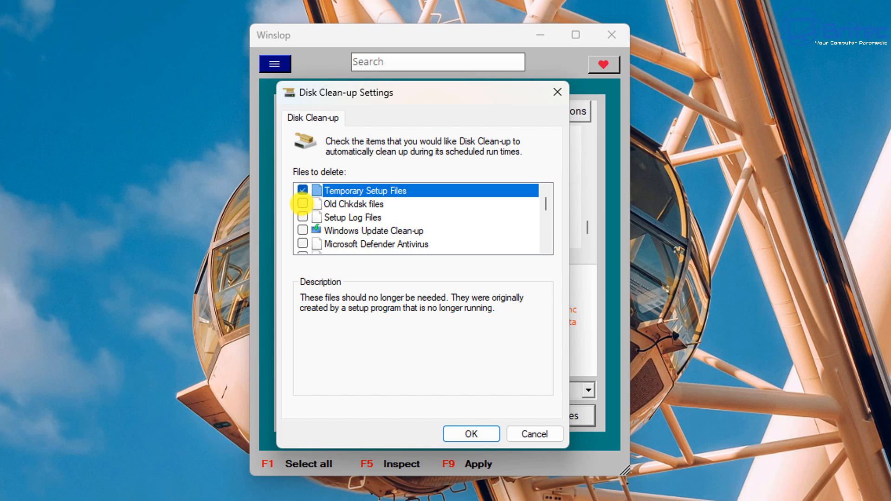
click(303, 204)
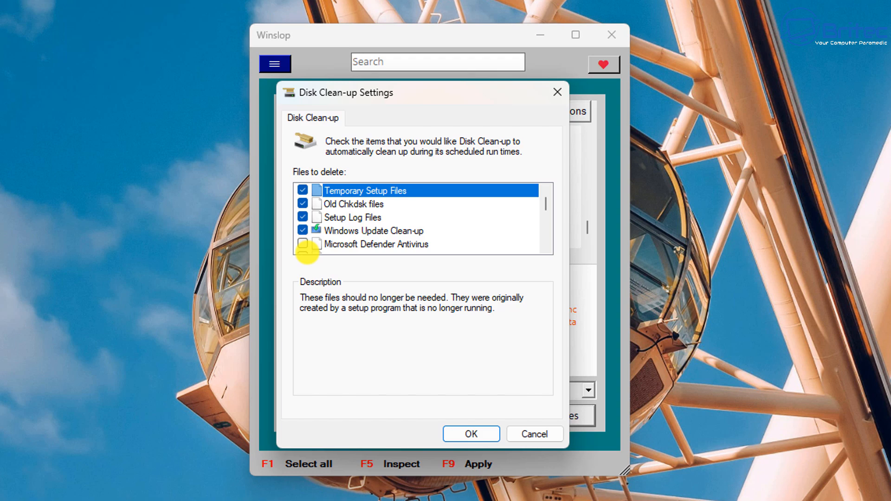
click(470, 434)
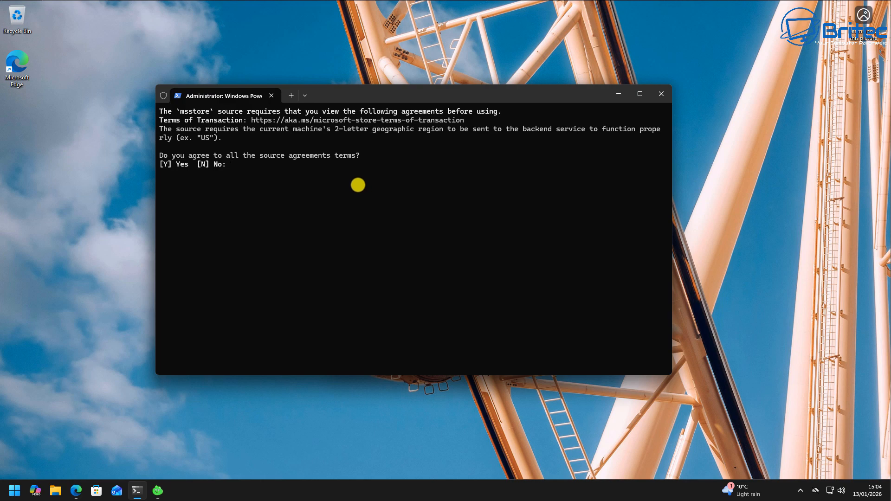
Answer yes to accept all msstore source agreement terms.
text(yes)
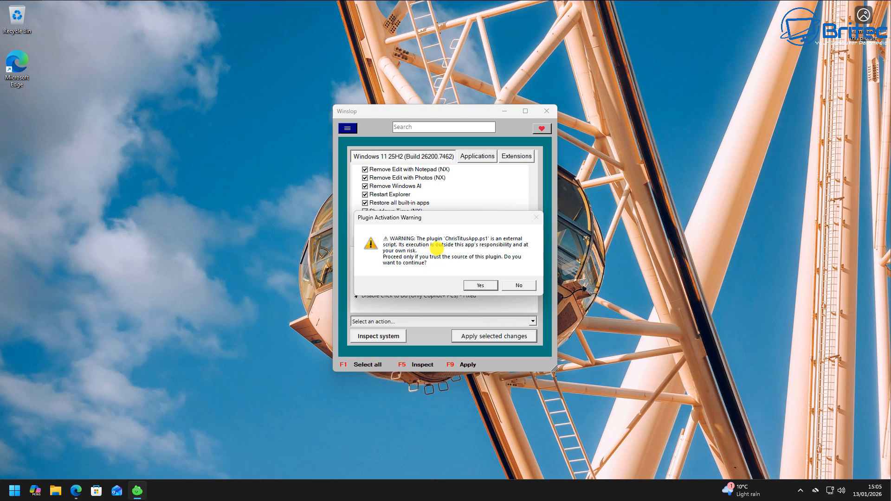
Accept the Plugin Activation Warning so ChrisTitusApp.ps1 runs and WinUtil launches.
click(480, 285)
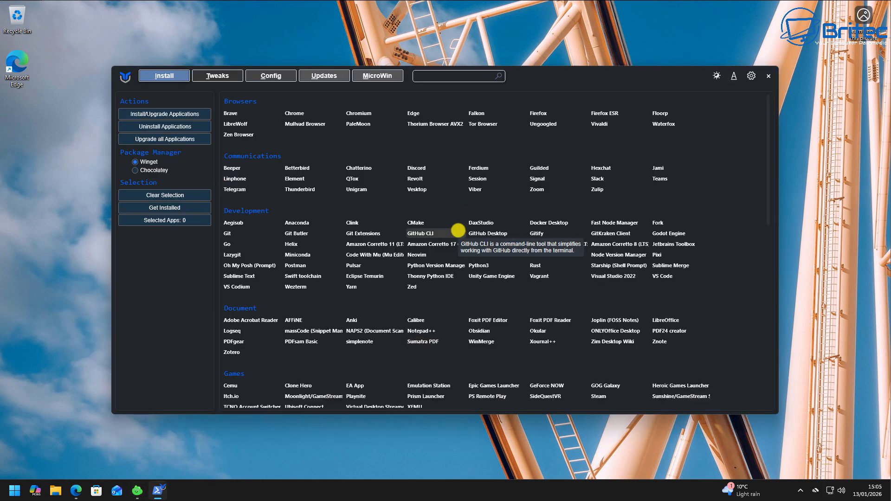
mouse_move(312, 129)
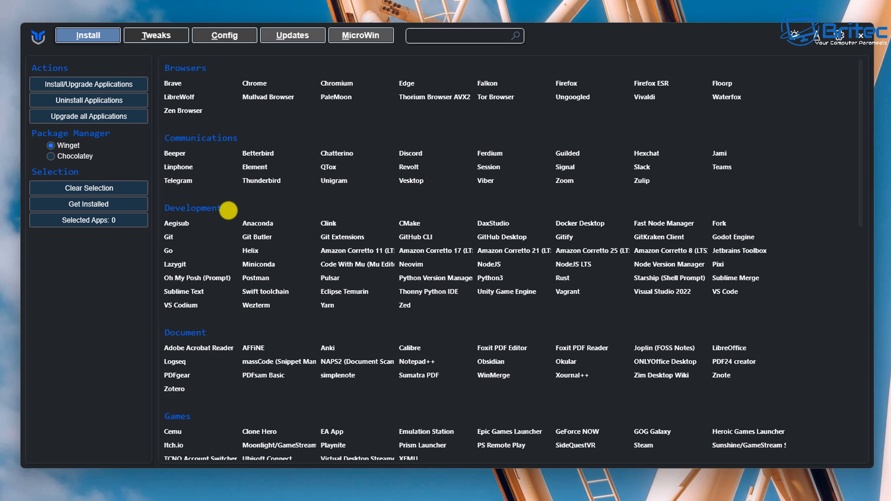
mouse_move(255, 82)
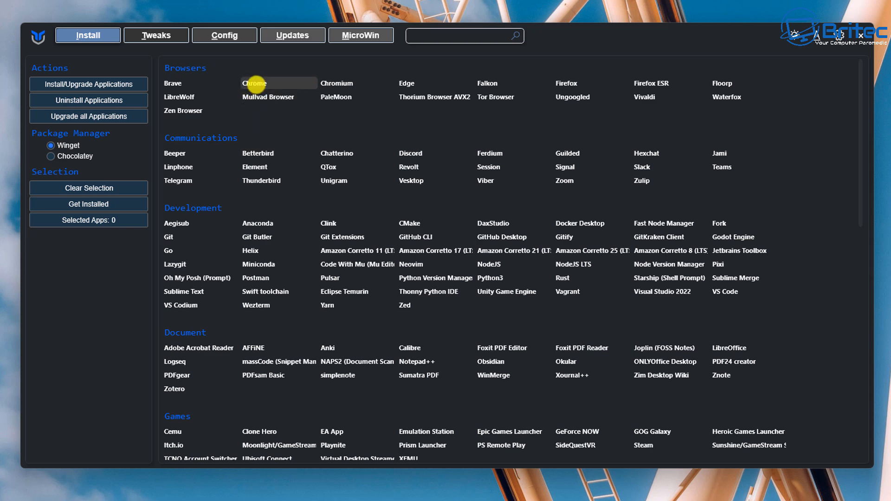
Select Chrome from the browser list and start Install/Upgrade Applications for it.
click(255, 82)
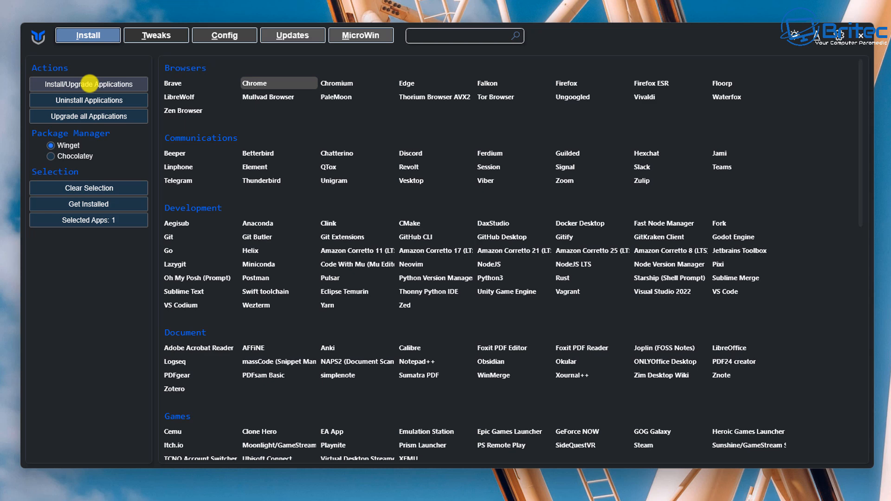
click(88, 85)
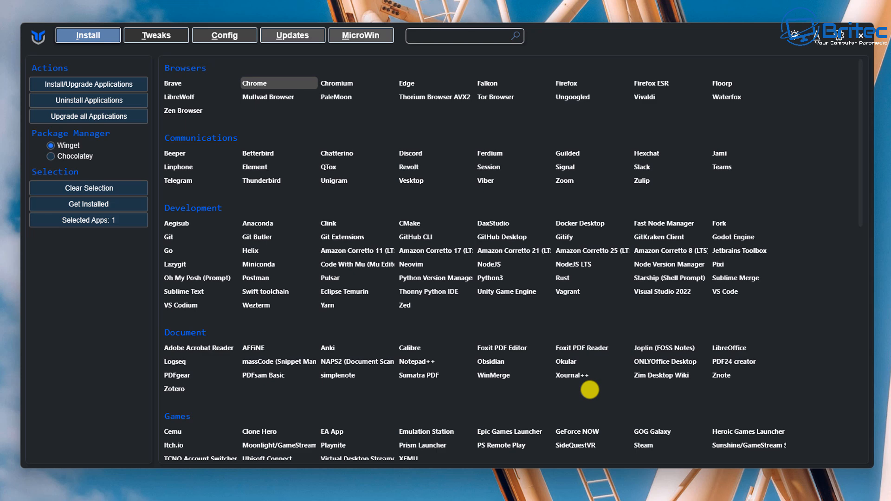
mouse_move(156, 35)
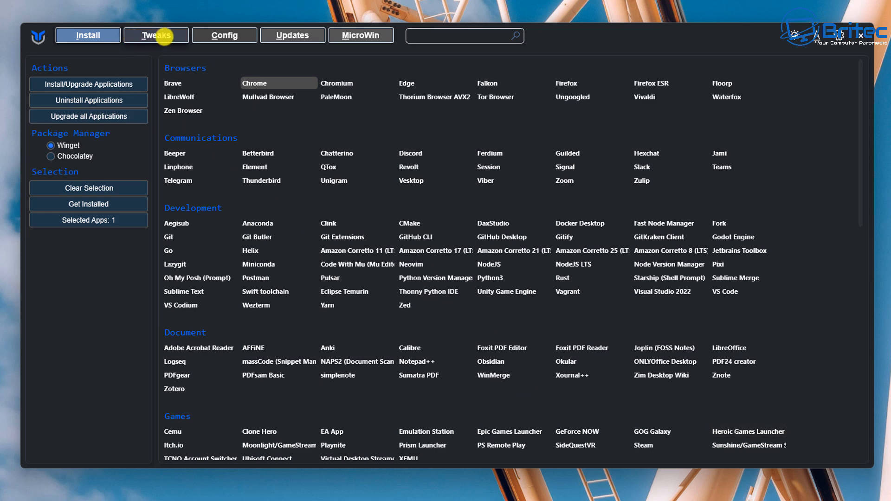
Tick the Standard recommended tweaks on the Tweaks page, then launch O&O ShutUp10++.
click(156, 35)
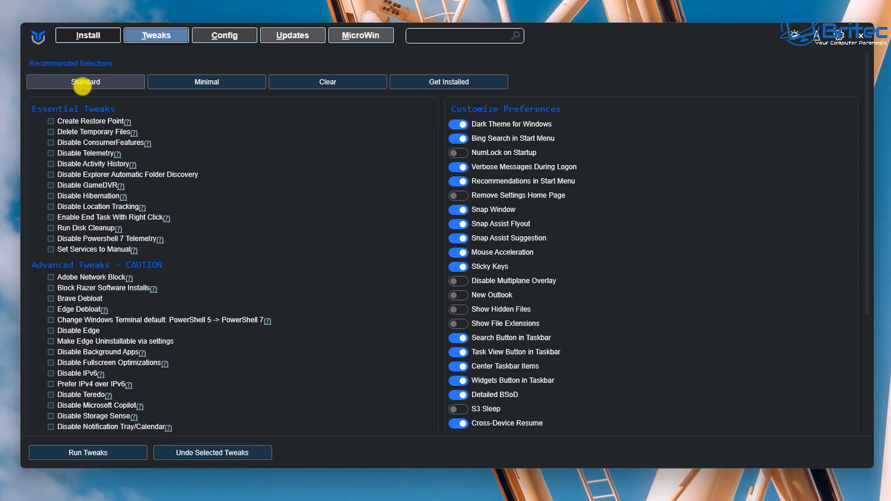
click(85, 81)
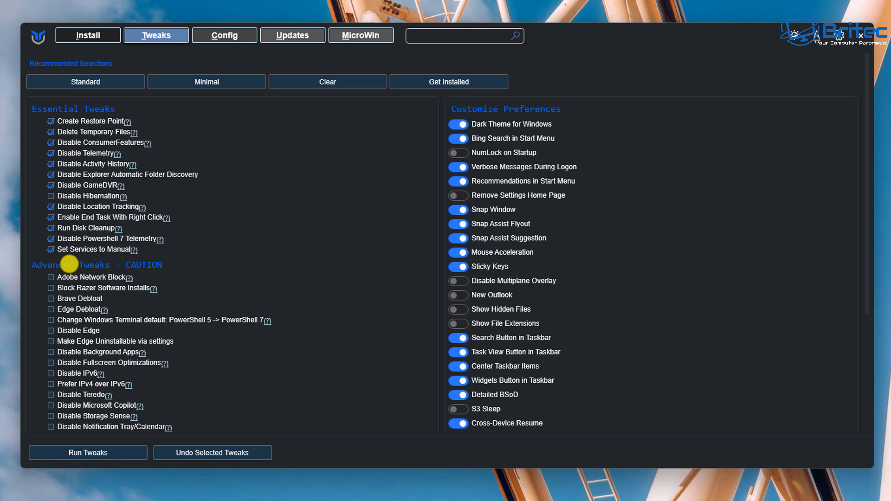
mouse_move(85, 219)
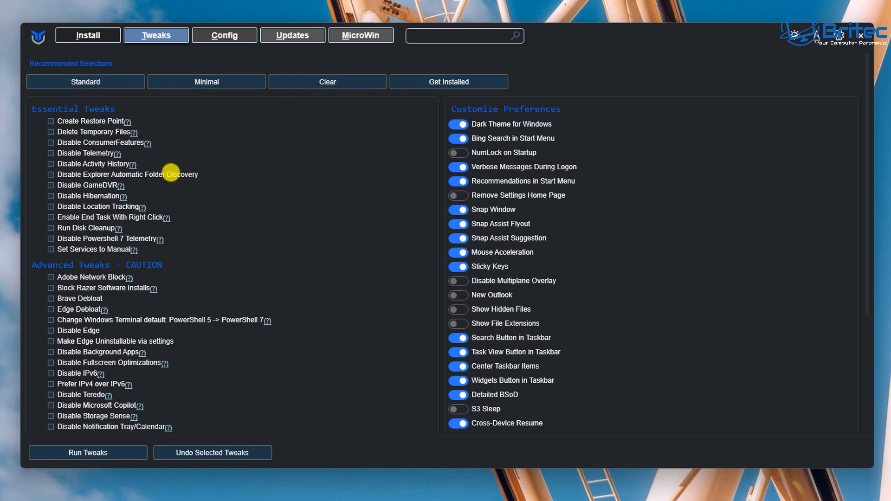
scroll(down, 3)
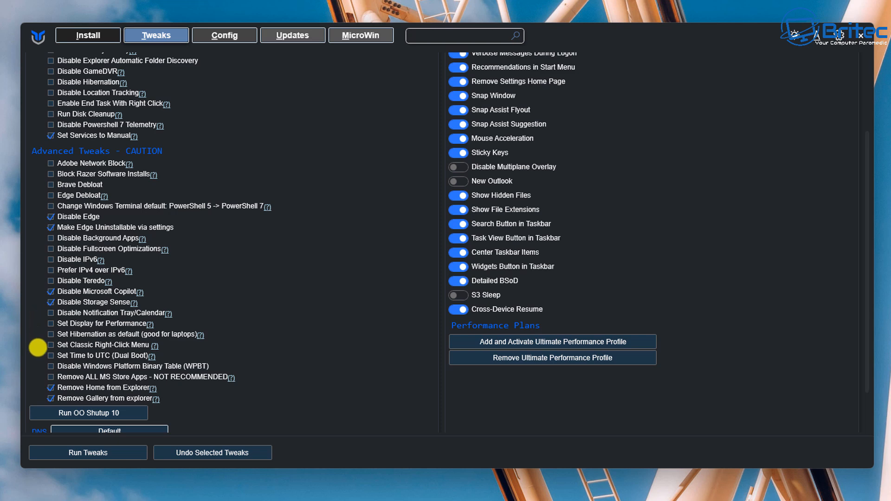
mouse_move(38, 379)
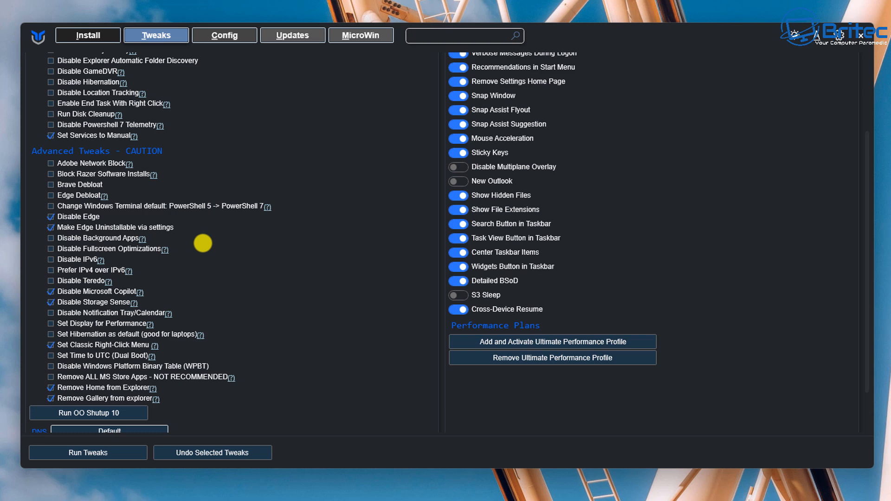
mouse_move(214, 428)
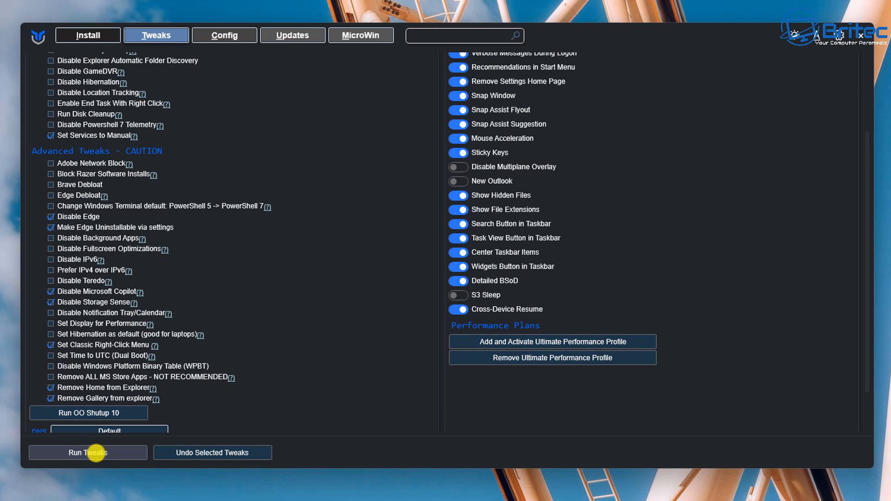
mouse_move(127, 452)
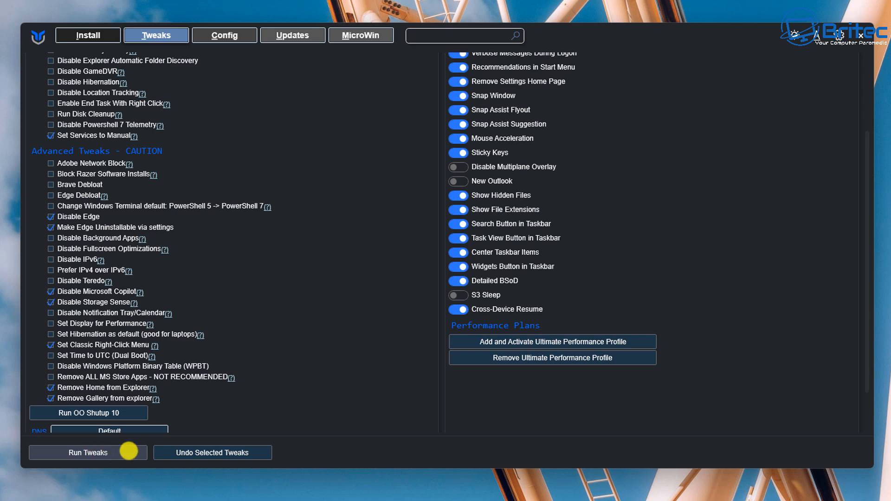
mouse_move(96, 453)
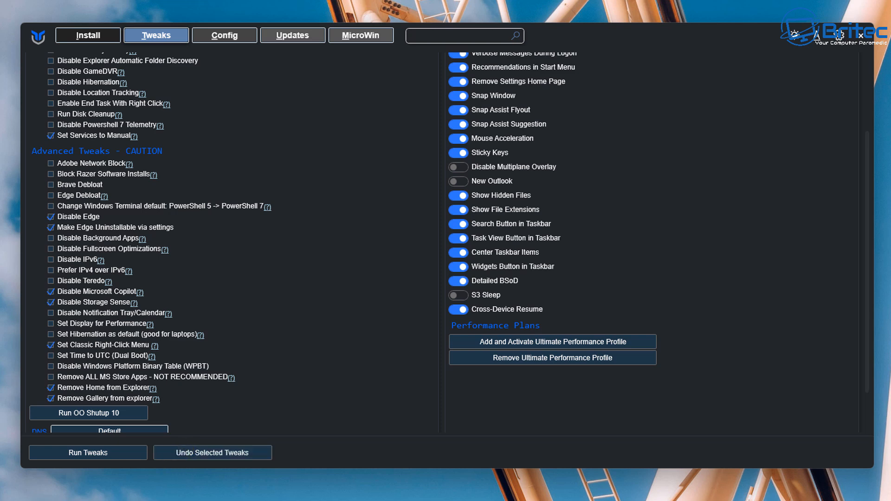
click(88, 412)
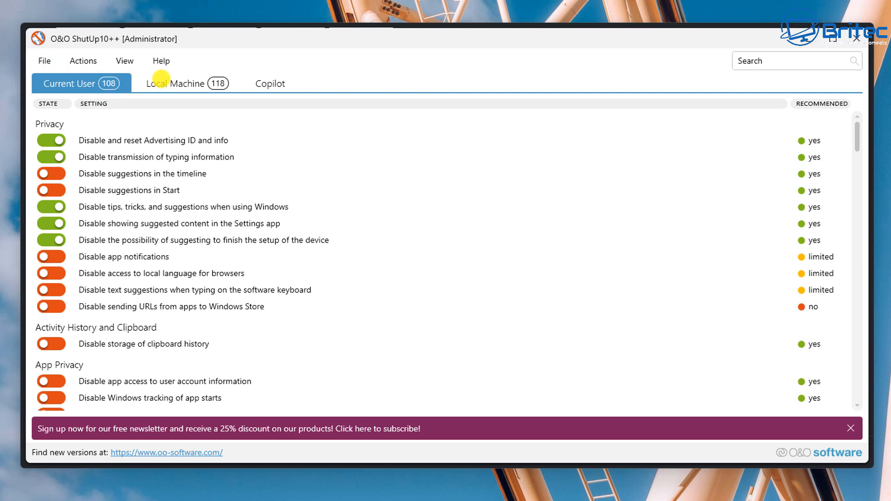
Apply the recommended settings without a restore point, confirming 189 settings were set.
click(183, 83)
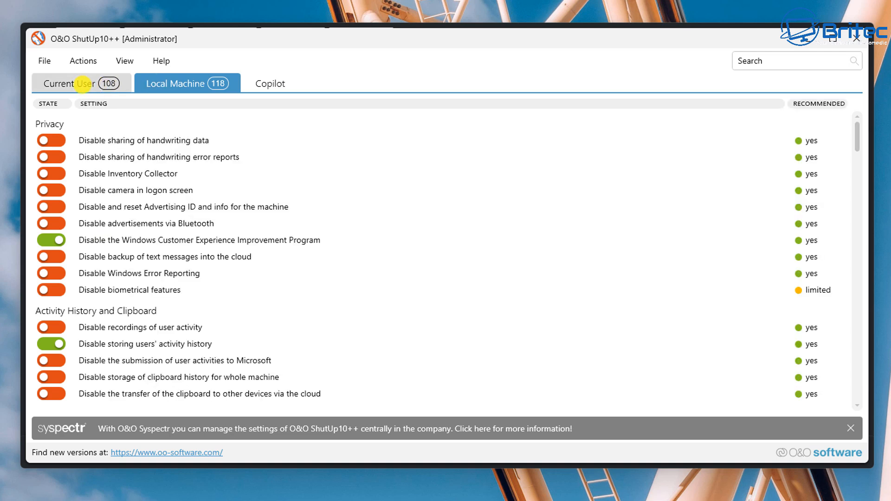
click(68, 83)
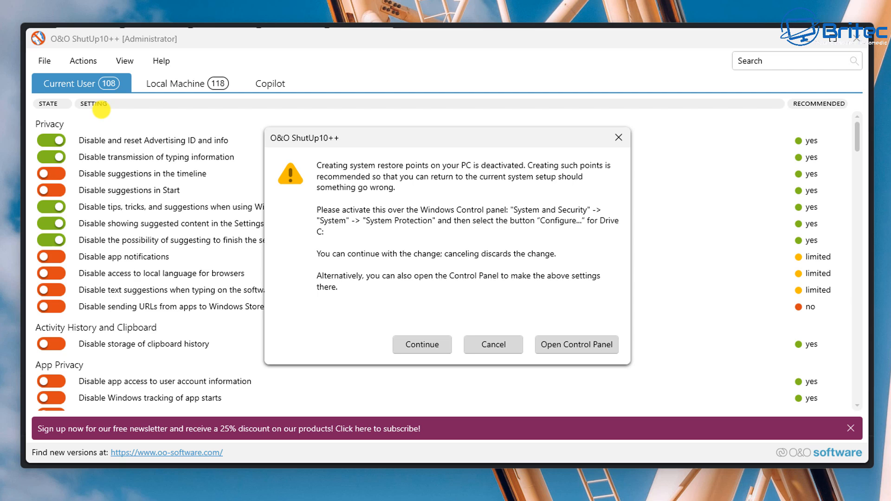
click(421, 345)
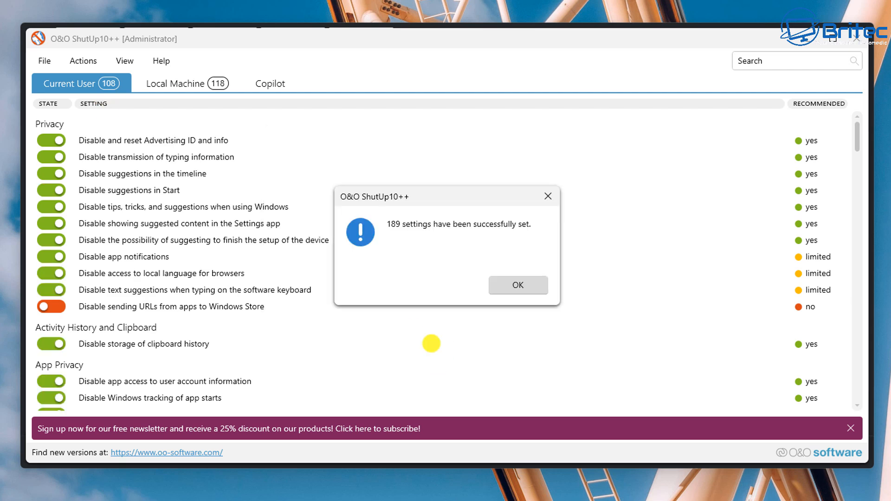
click(517, 285)
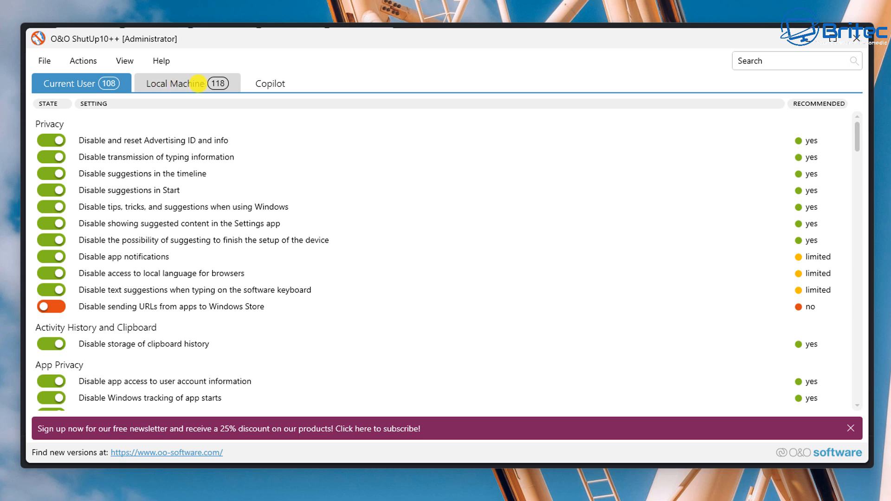
mouse_move(171, 83)
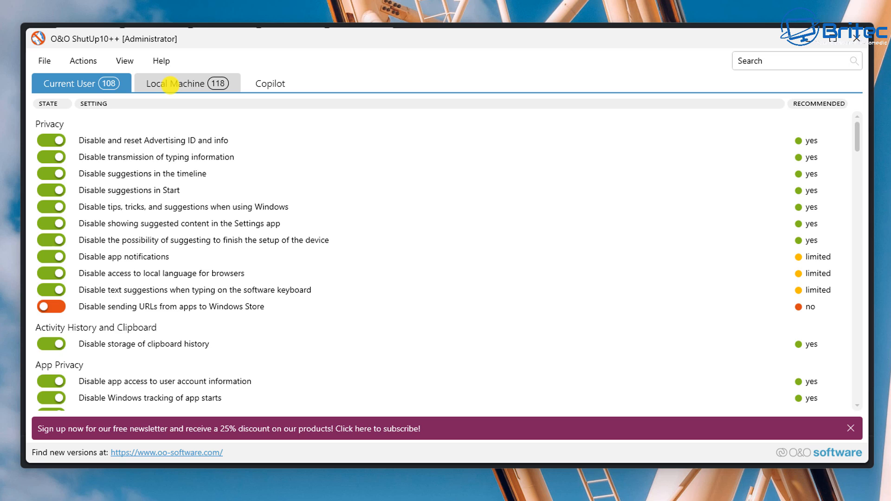
Turn on 'Disable app access to microphone' for the current user, leaving camera access allowed.
click(179, 82)
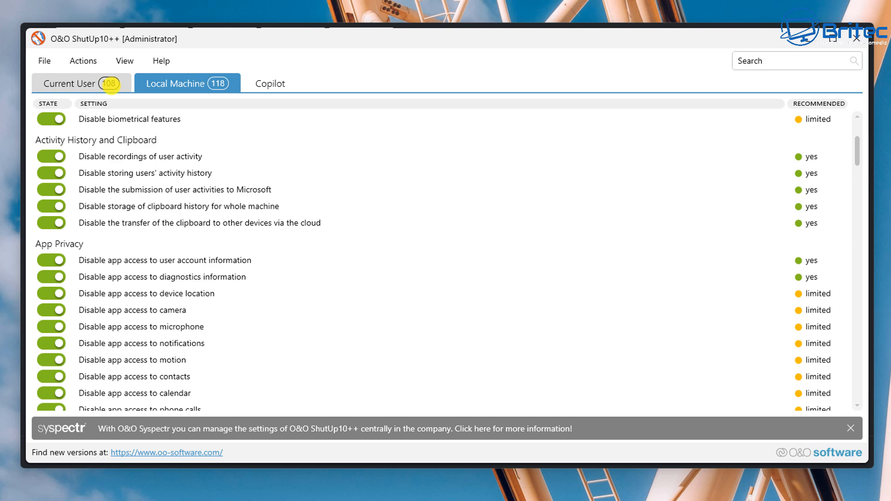
click(68, 83)
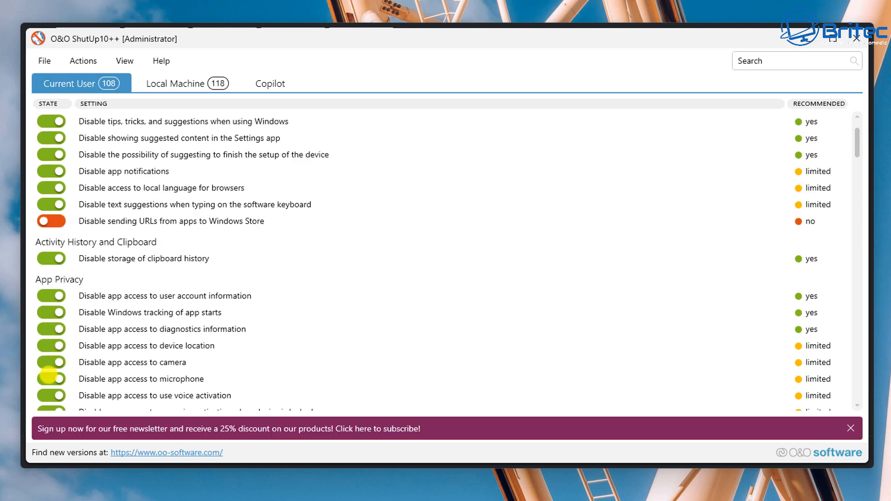
click(51, 378)
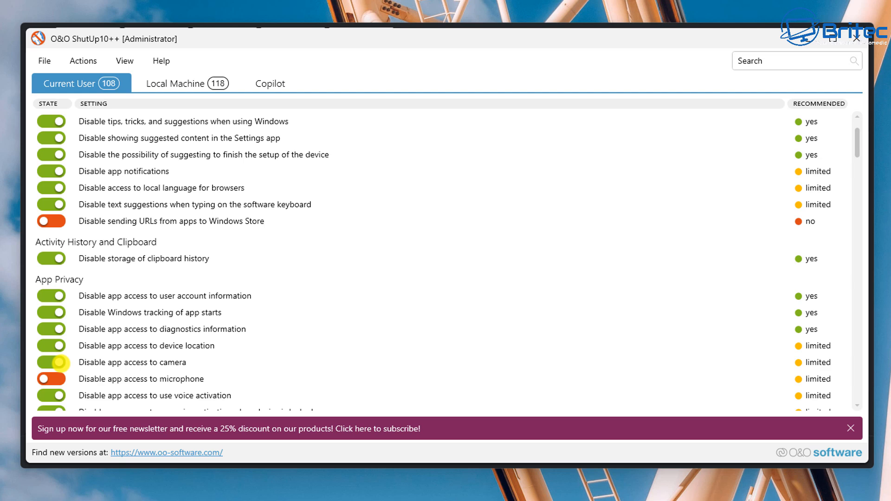
click(51, 362)
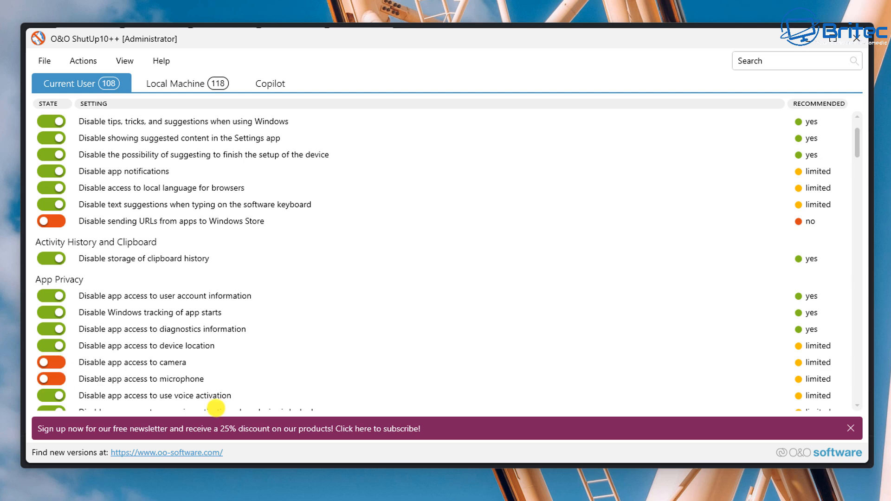
click(51, 363)
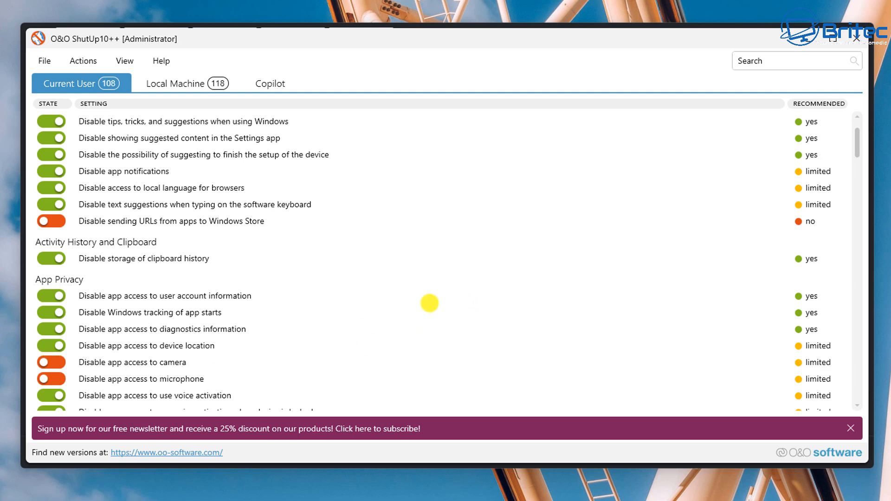
click(51, 362)
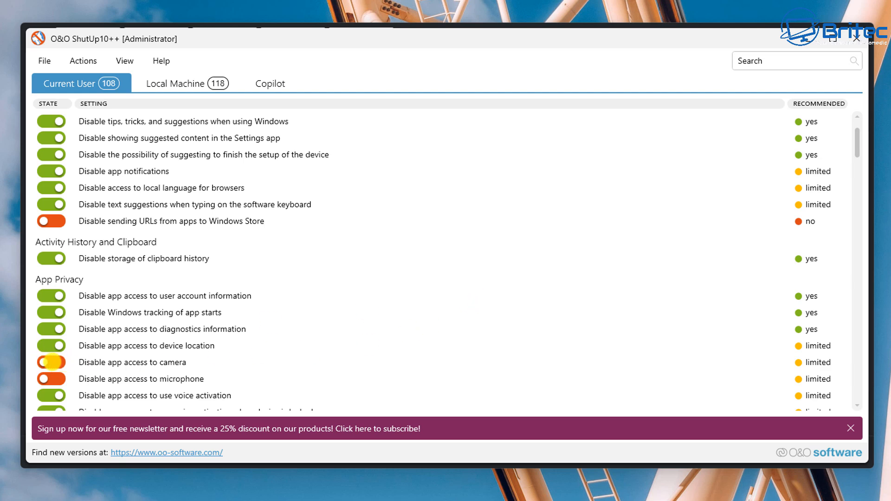
Close O&O ShutUp10++ with 'Do not show this message again' ticked, returning to the desktop.
click(51, 363)
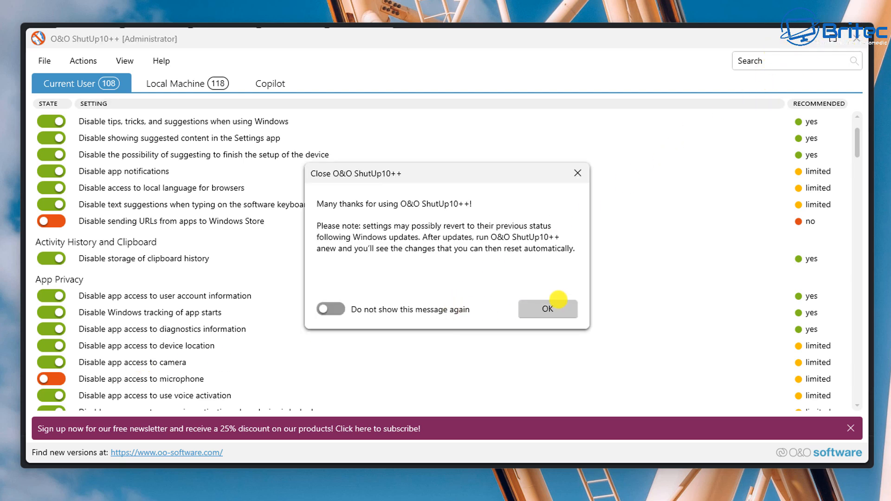
click(331, 309)
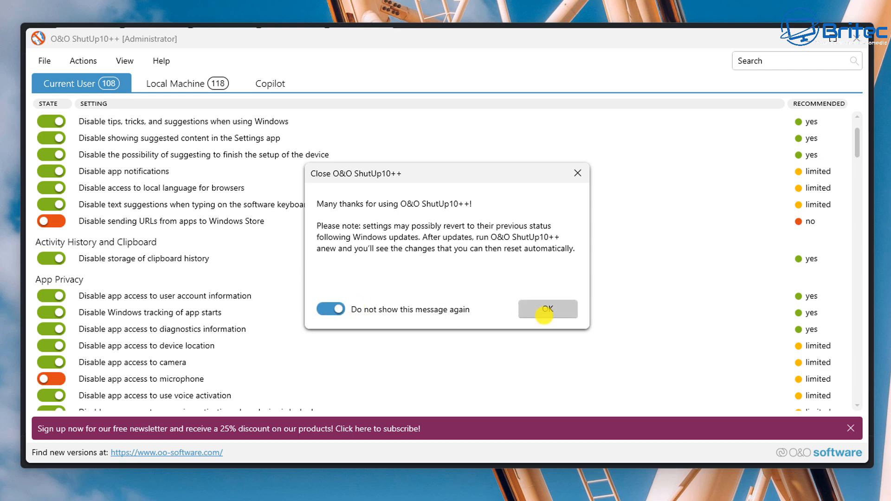
click(547, 308)
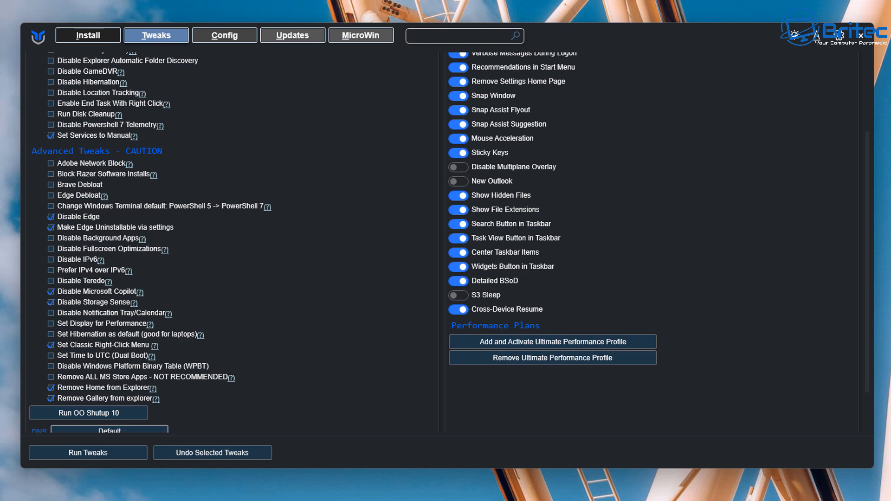
scroll(down, 3)
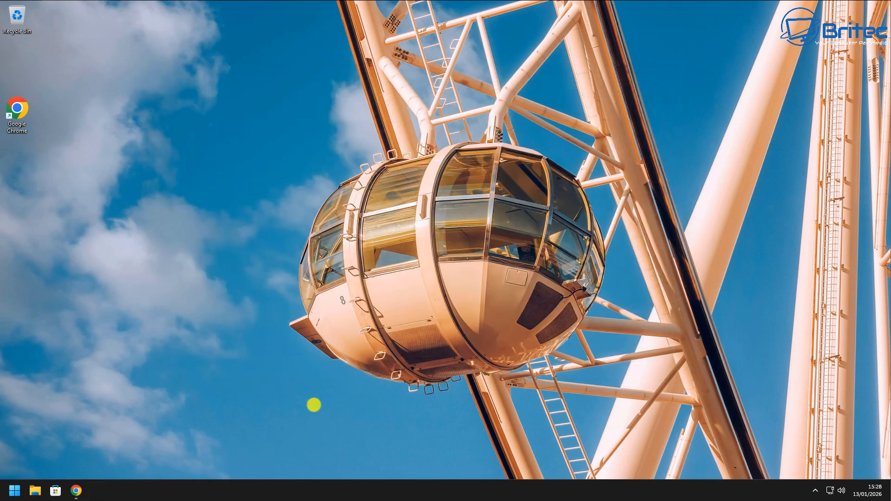
Check Installed apps in Settings and remove Microsoft Bing via Remove-AppxPackage in PowerShell.
click(14, 490)
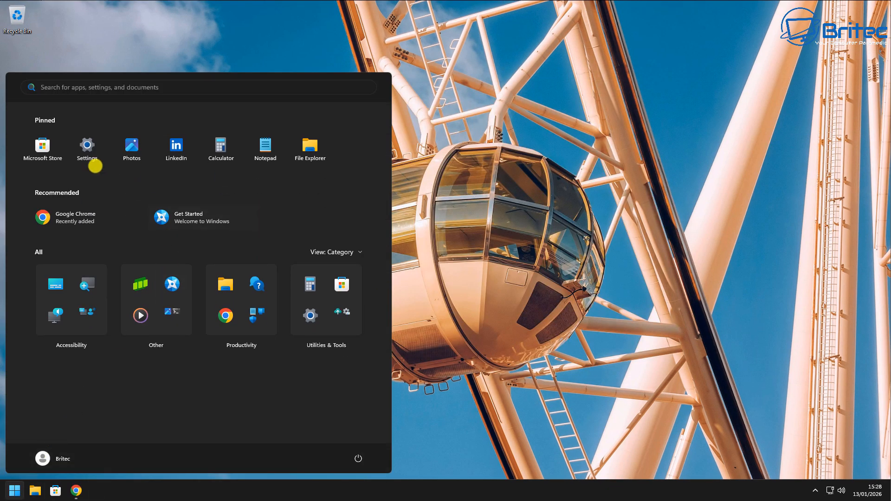
click(87, 146)
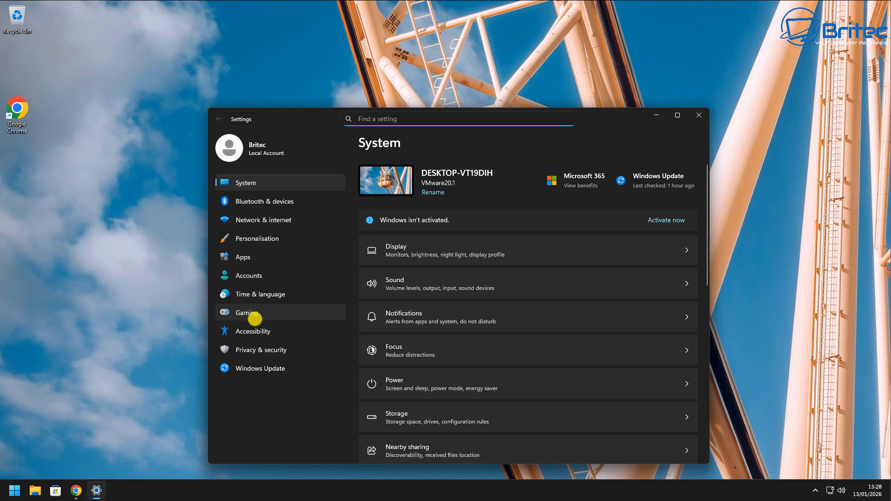
click(242, 258)
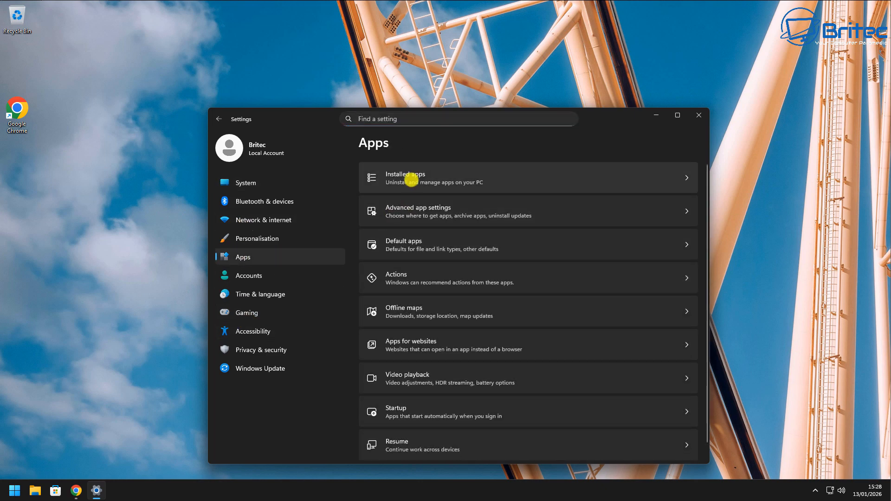
click(404, 177)
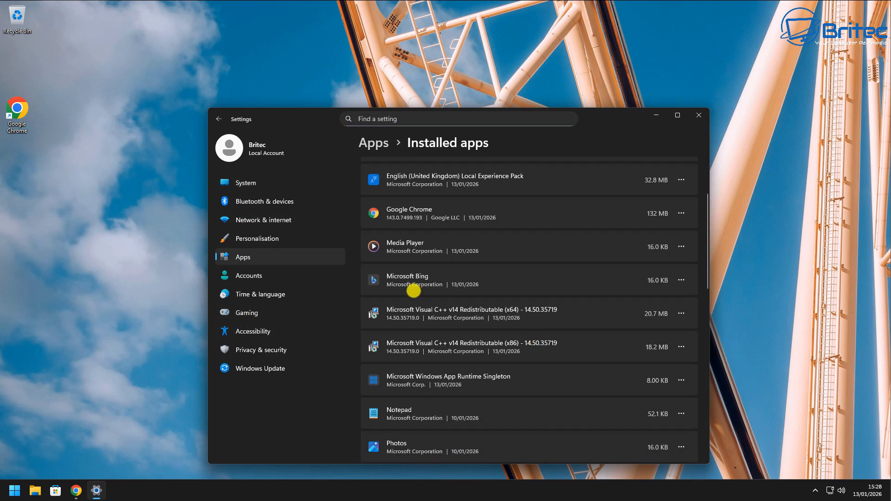
click(680, 280)
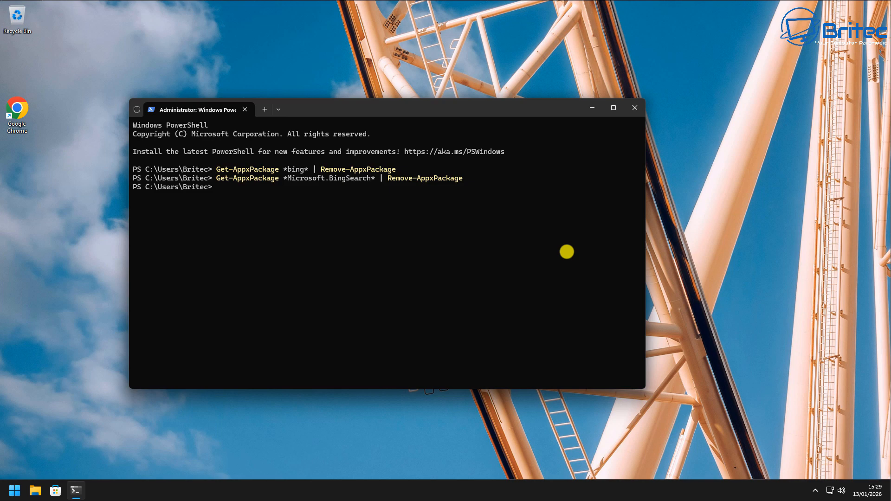
mouse_move(635, 108)
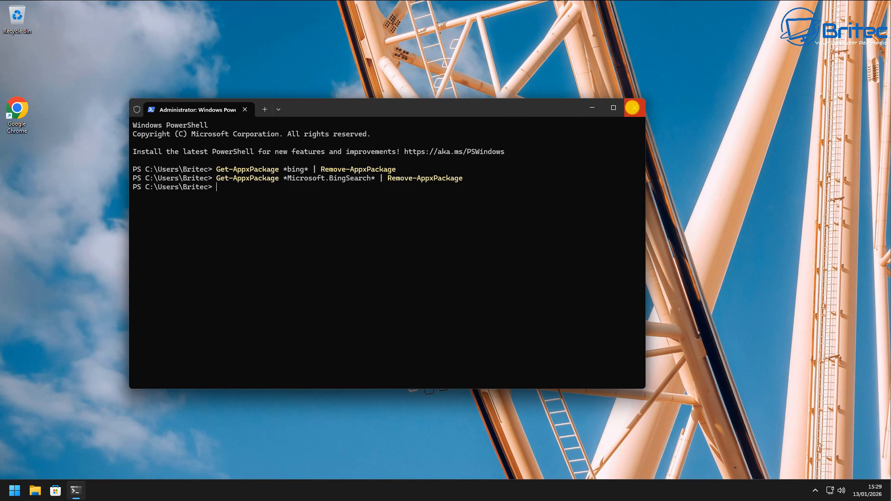
click(633, 107)
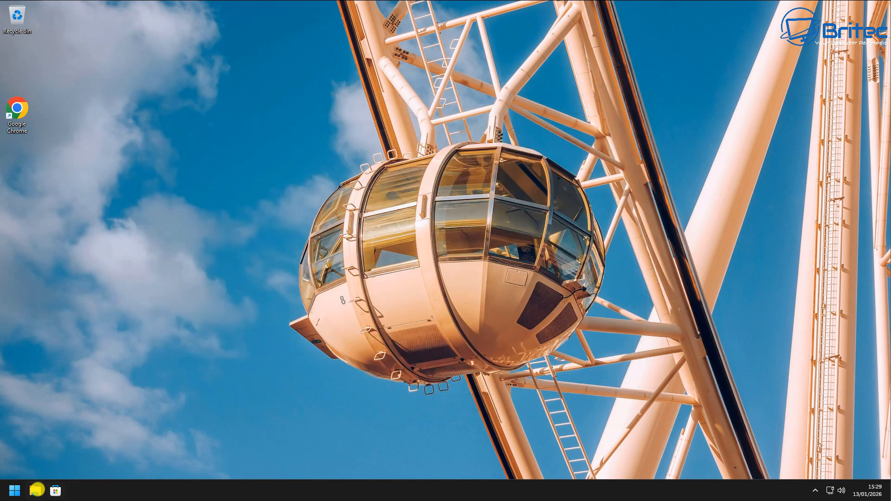
Recheck Installed apps to confirm Microsoft Bing is gone.
click(14, 490)
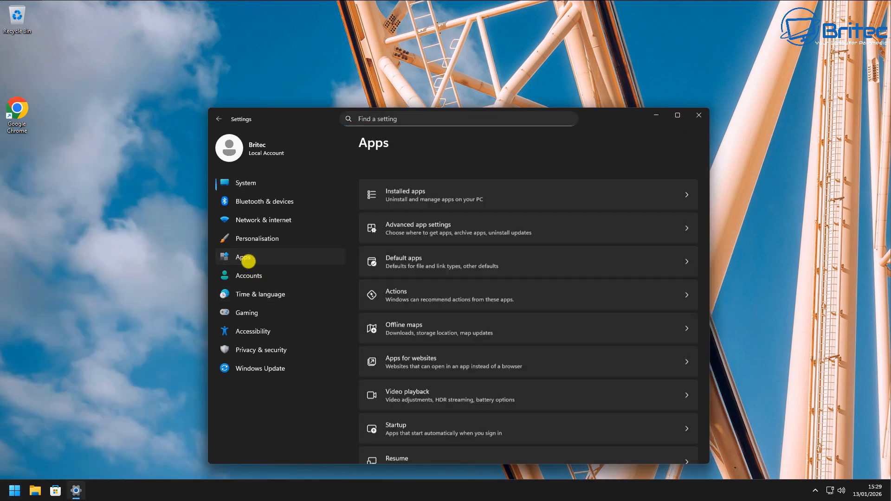
click(405, 194)
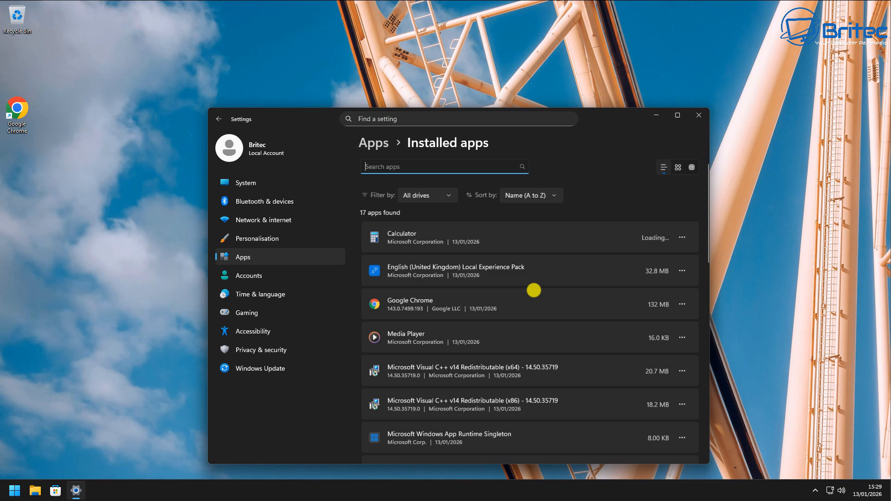
scroll(down, 3)
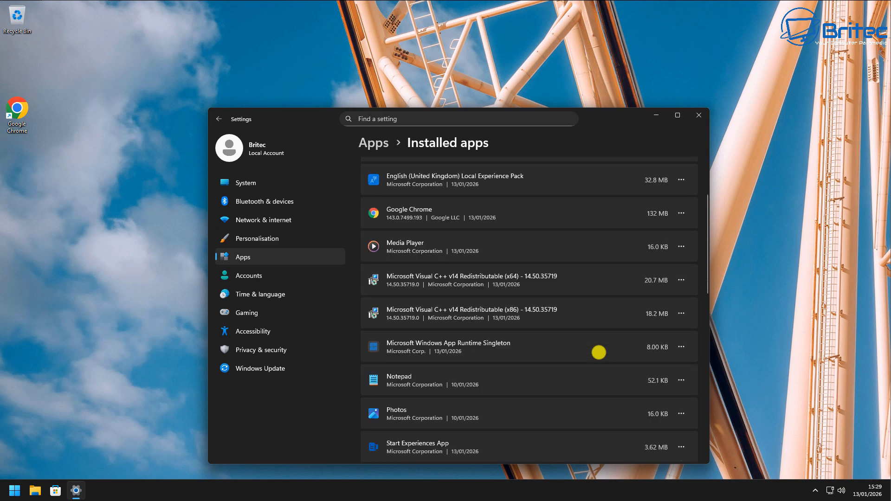
scroll(down, 3)
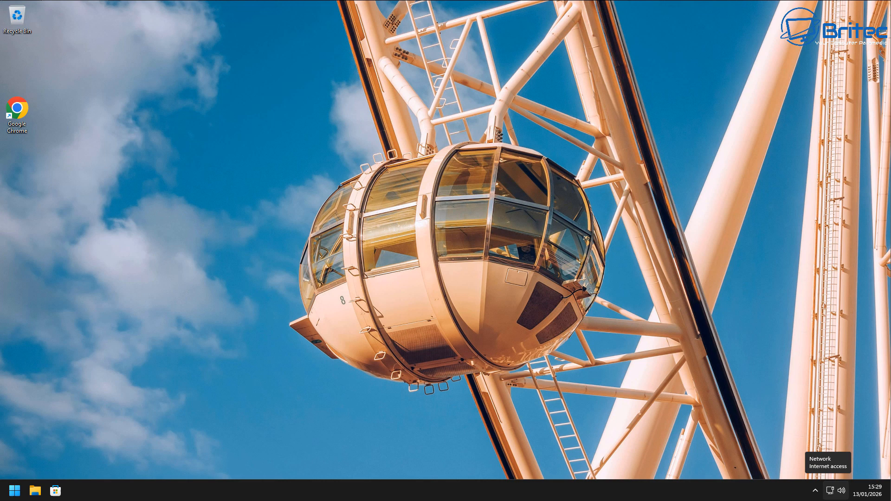
Review Task Manager's Performance page showing 2.4 of 16.0 GB memory in use.
click(391, 411)
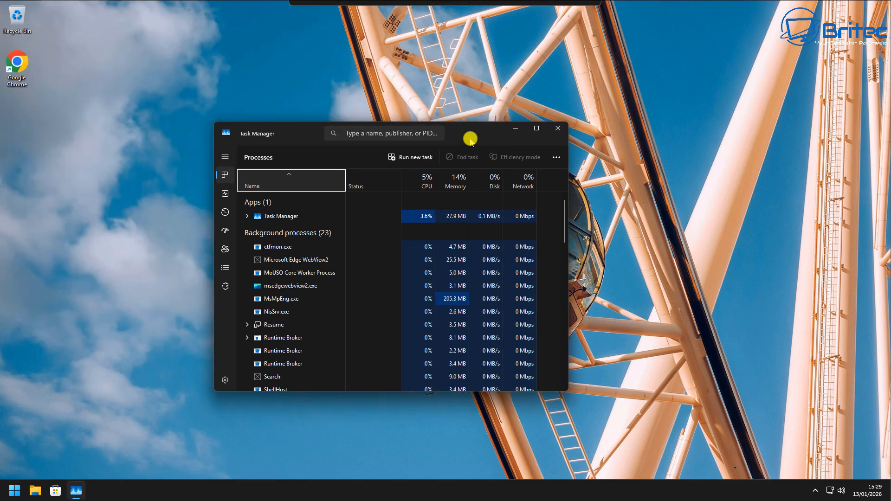
click(224, 194)
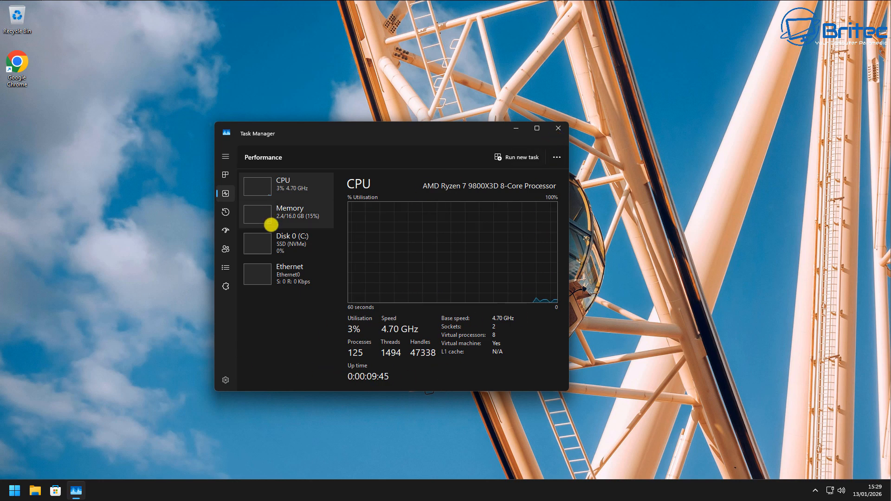
click(257, 214)
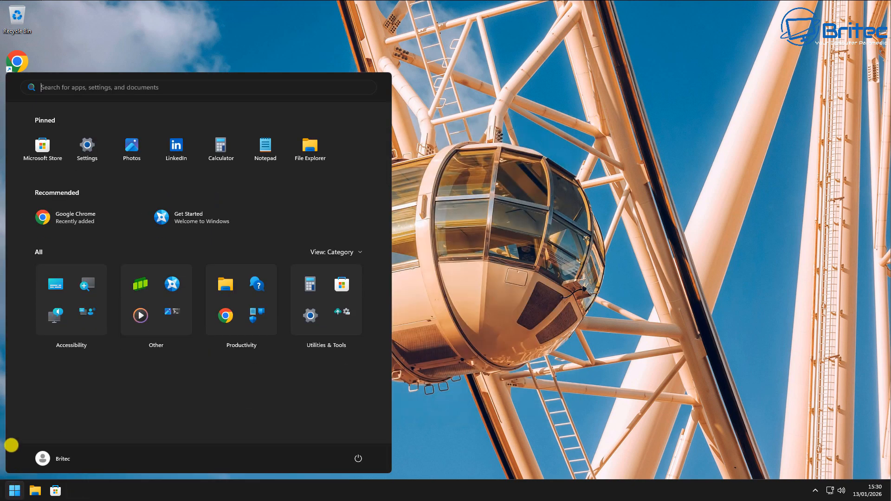
mouse_move(176, 149)
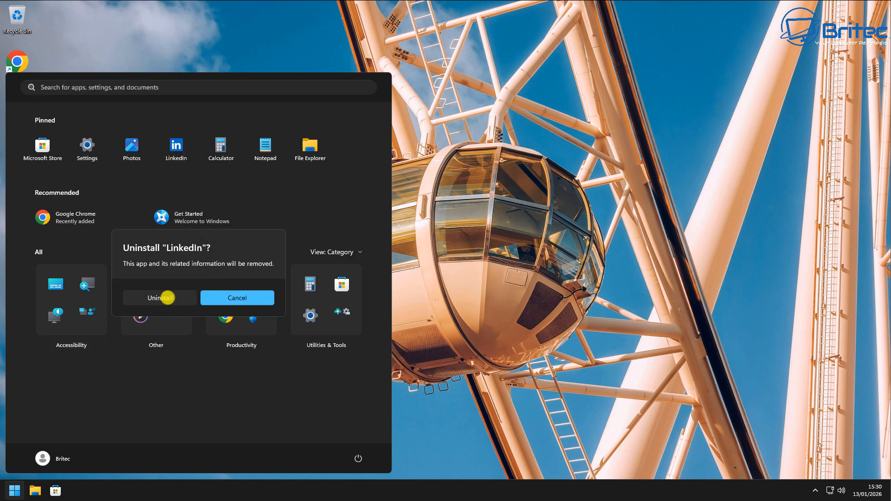
Confirm uninstalling LinkedIn from the pinned apps and dismiss the Start menu.
click(159, 297)
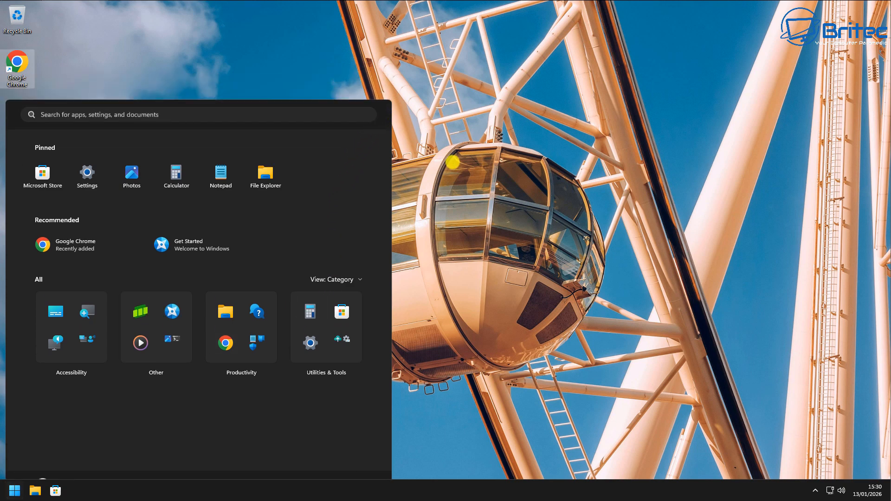
click(14, 490)
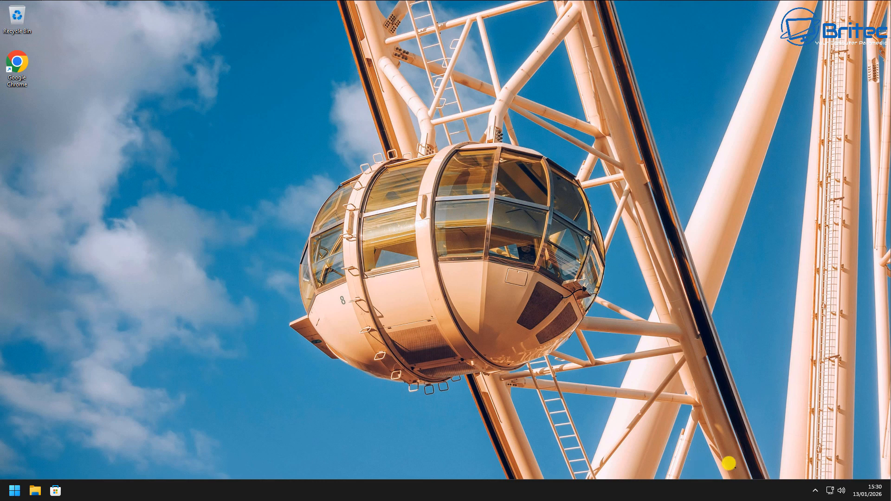